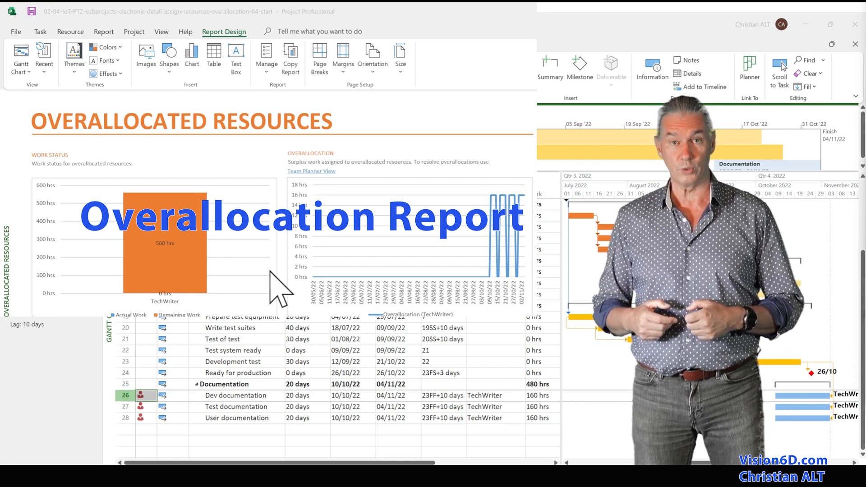
# Step: Close TechWriter's resource information and open the Overallocated Resources report from Report > Resources
pyautogui.click(310, 171)
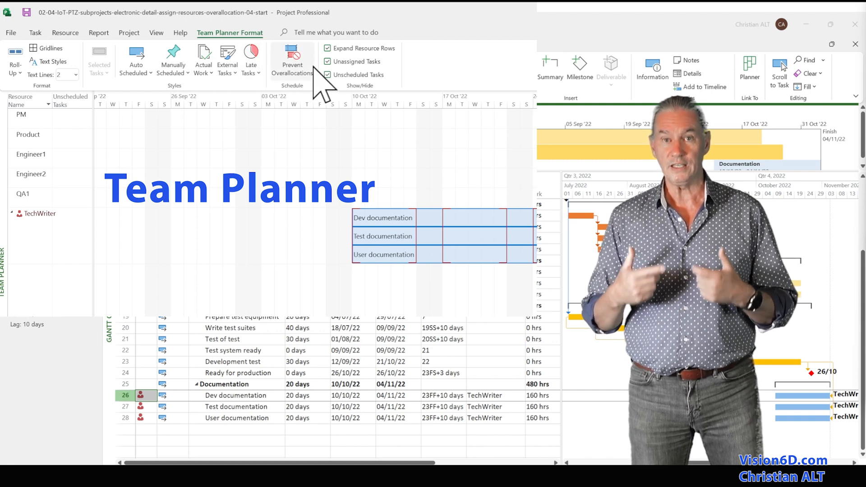
pyautogui.moveTo(292, 60)
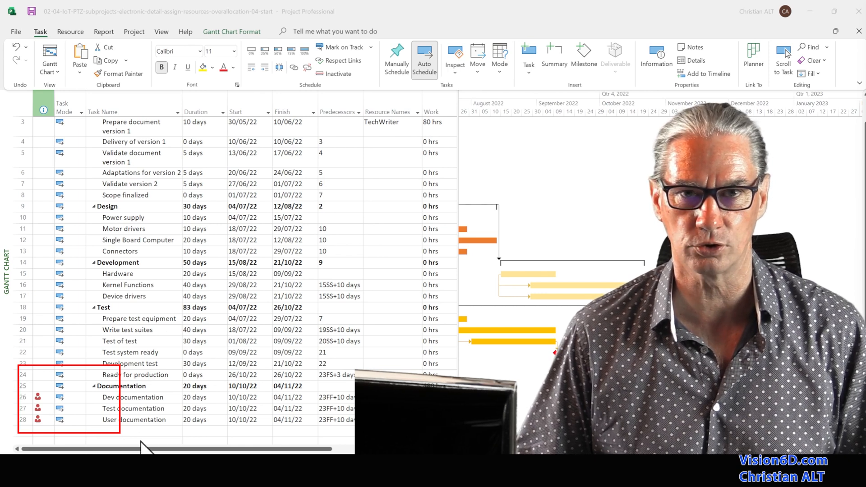
pyautogui.moveTo(177, 433)
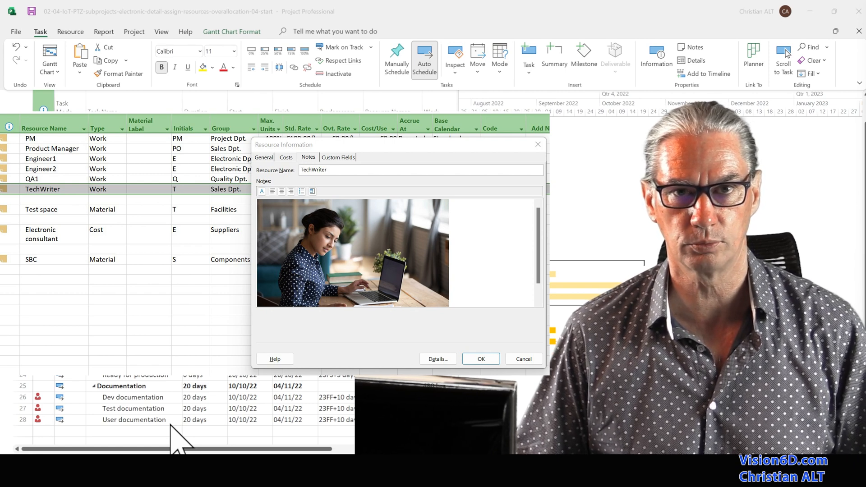
pyautogui.click(522, 358)
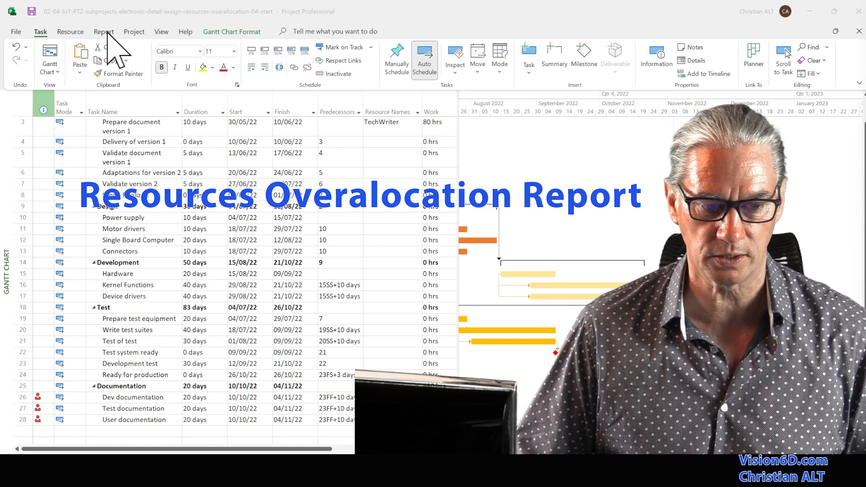
pyautogui.click(103, 32)
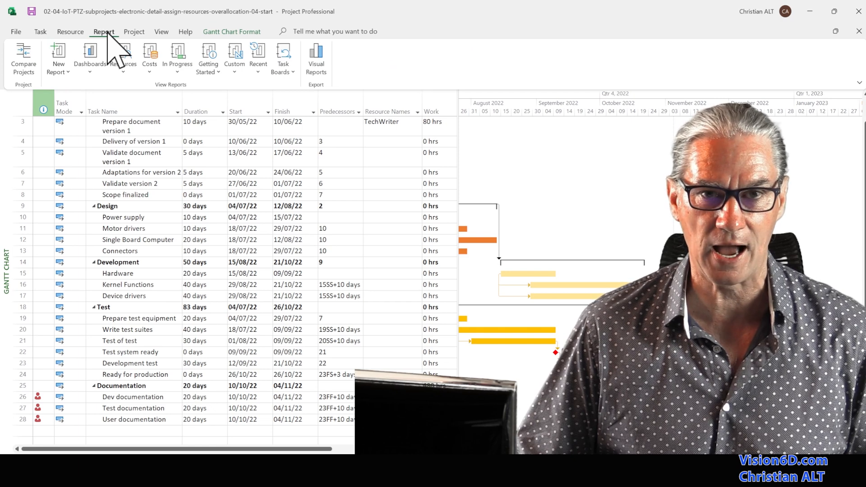
pyautogui.moveTo(123, 58)
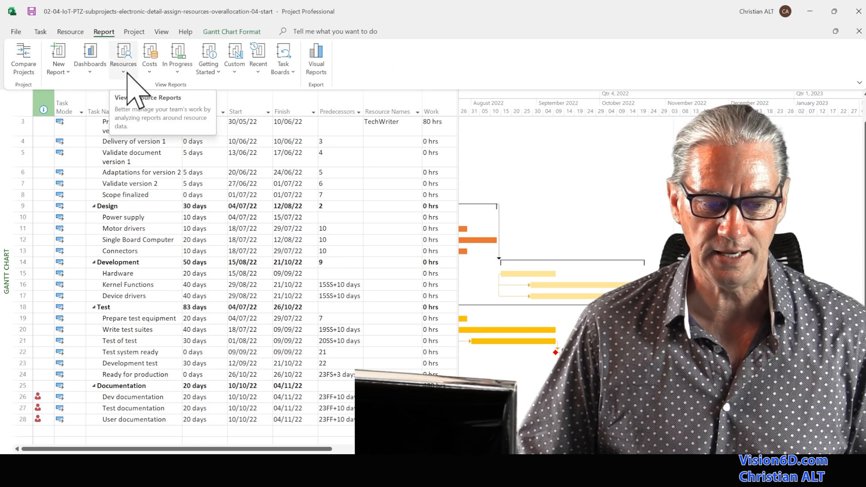
pyautogui.click(122, 57)
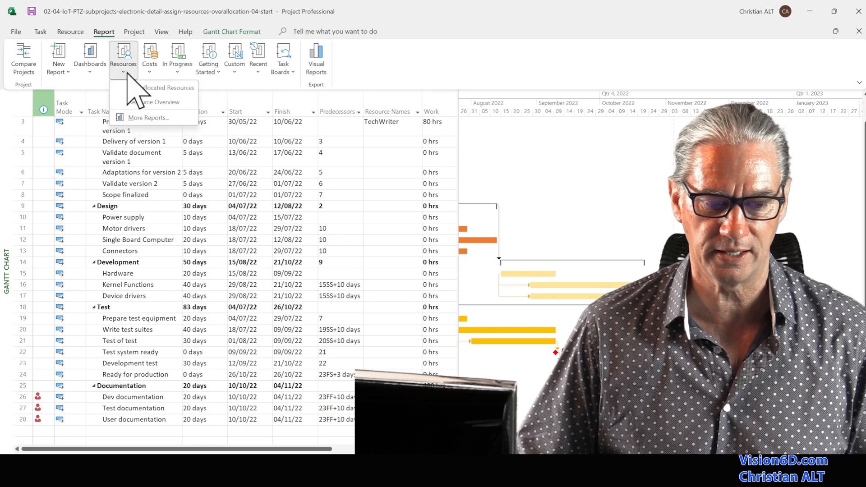
pyautogui.moveTo(165, 87)
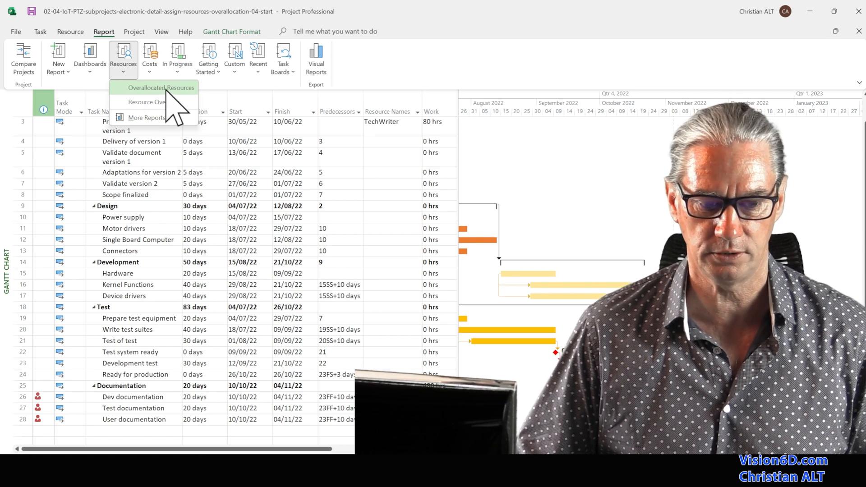
pyautogui.click(162, 87)
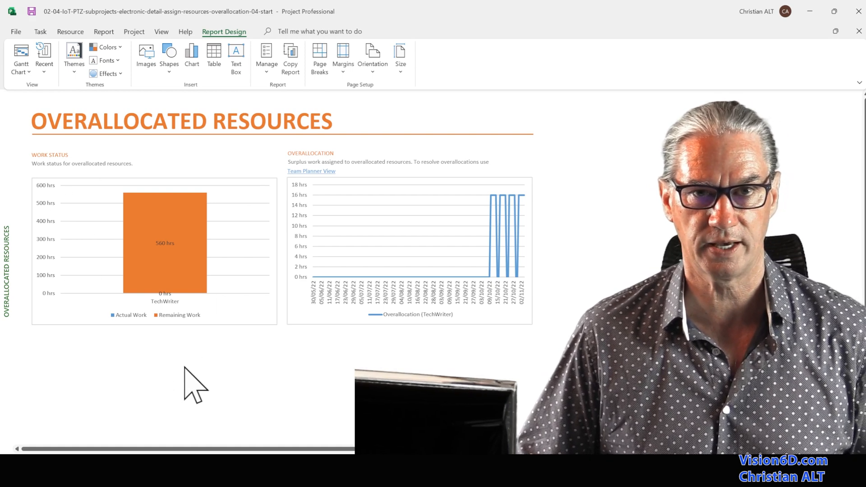
pyautogui.moveTo(187, 226)
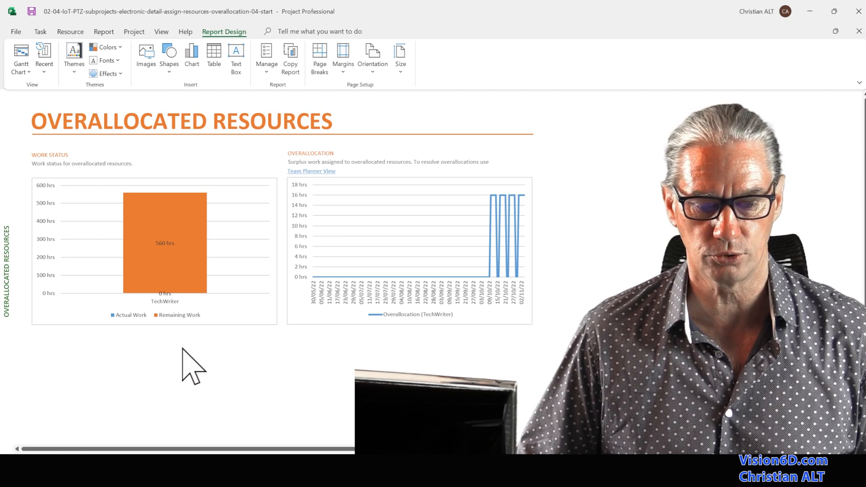
pyautogui.moveTo(436, 300)
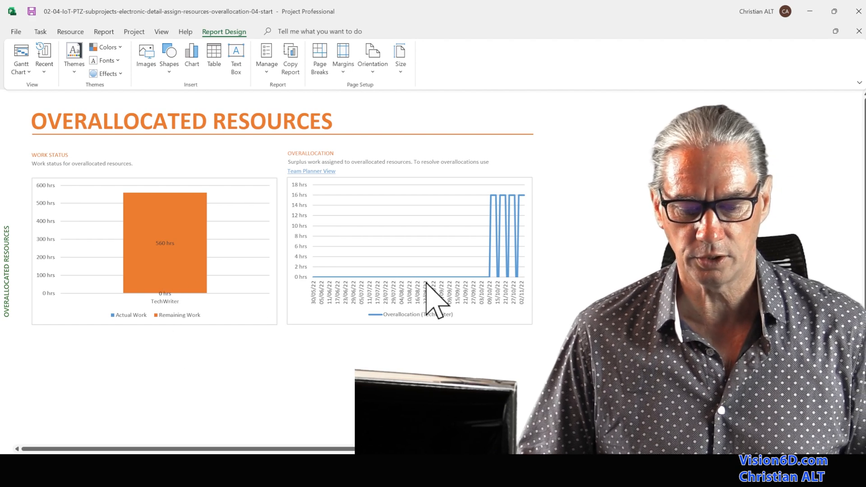
pyautogui.moveTo(328, 306)
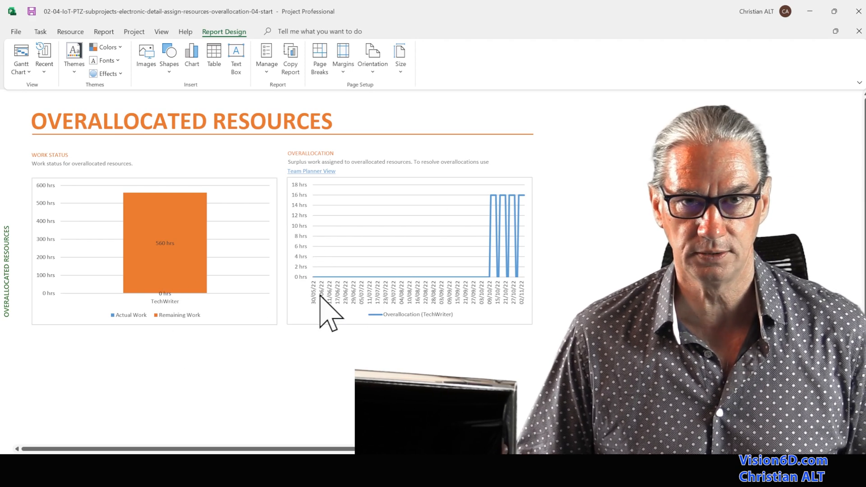
pyautogui.moveTo(345, 298)
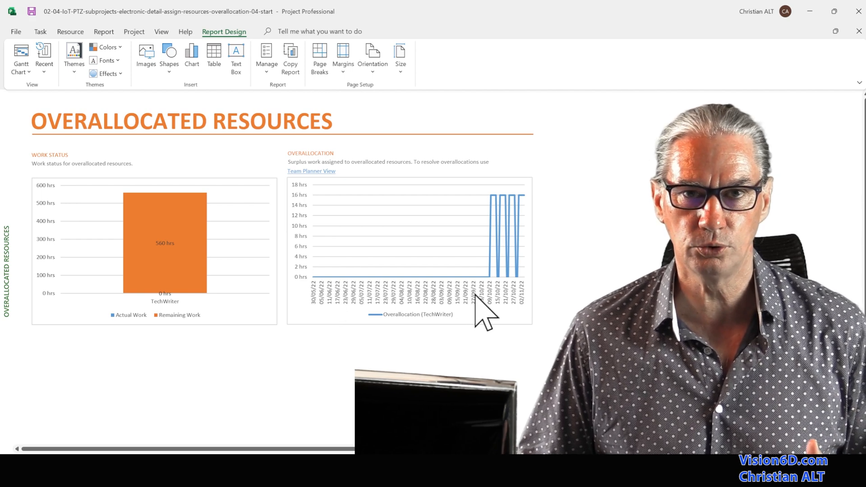
pyautogui.moveTo(502, 215)
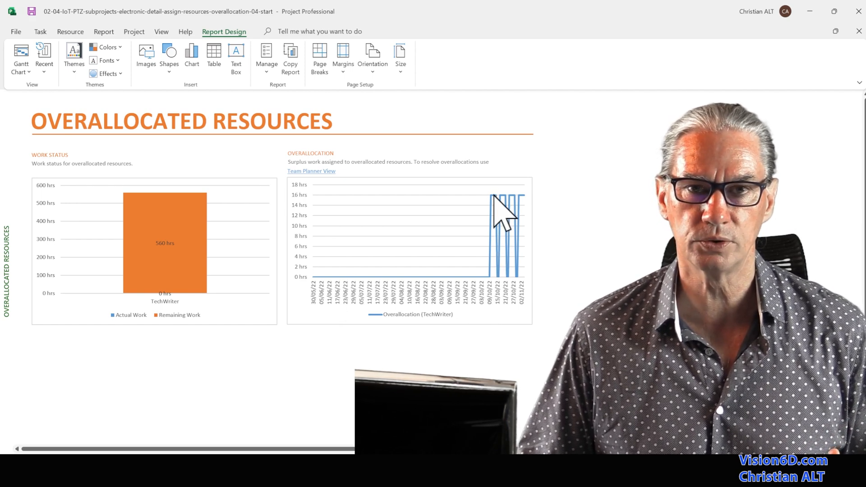
pyautogui.moveTo(508, 276)
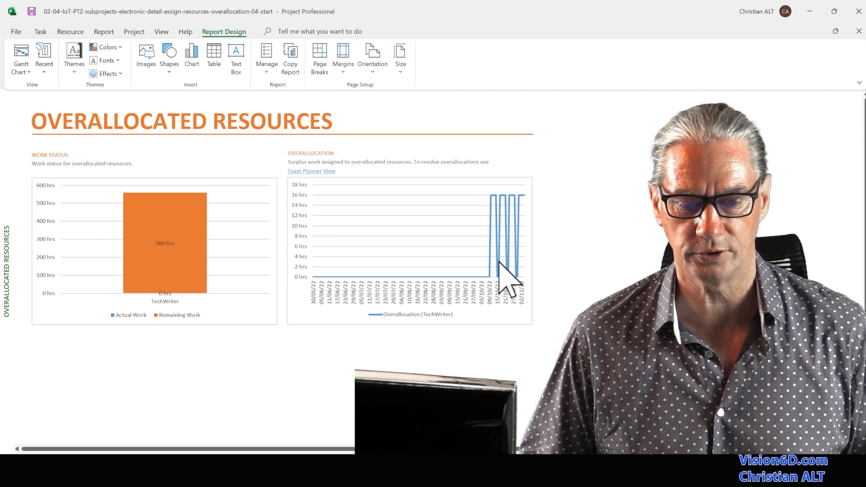
pyautogui.moveTo(282, 293)
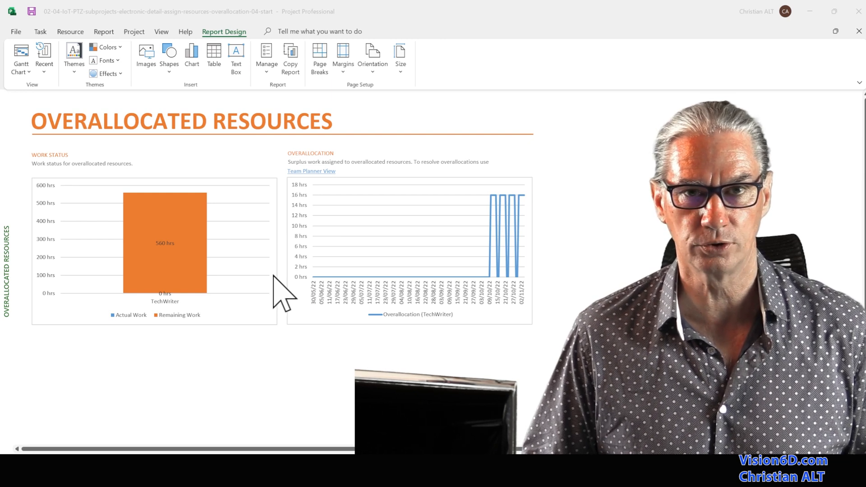
pyautogui.moveTo(285, 275)
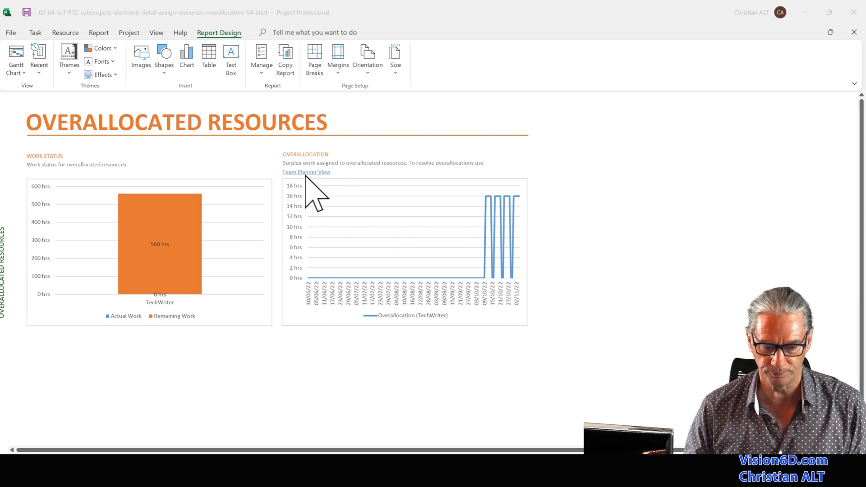
# Step: Follow the report's Team Planner View link to show TechWriter's work and unassigned tasks
pyautogui.click(306, 172)
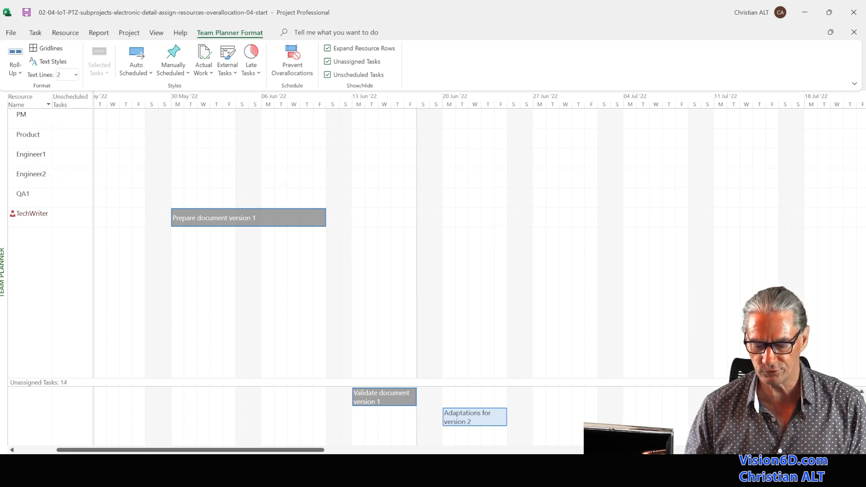
pyautogui.moveTo(190, 220)
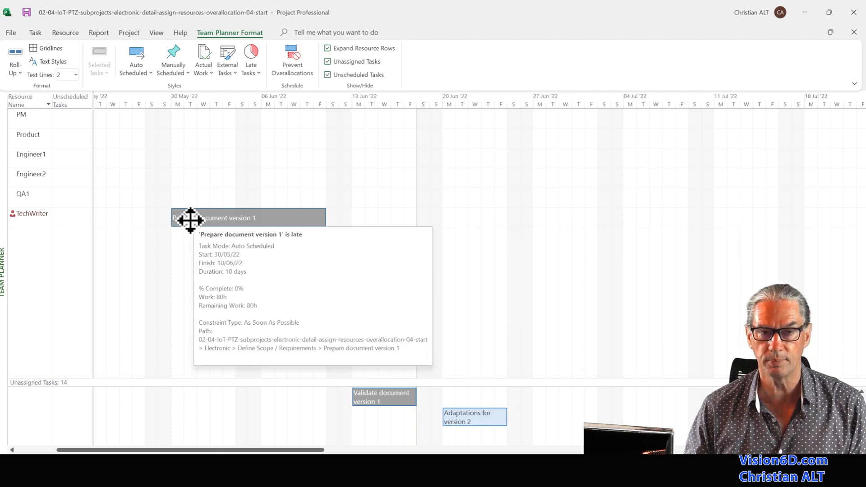
pyautogui.moveTo(253, 442)
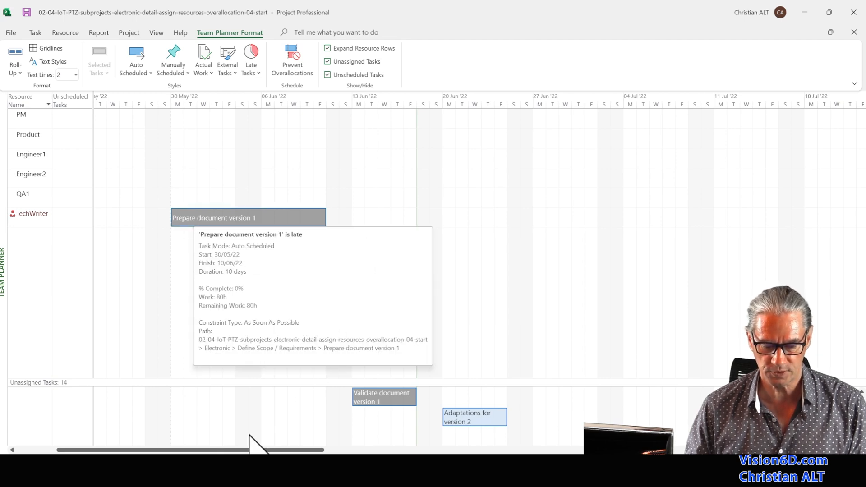
pyautogui.moveTo(398, 243)
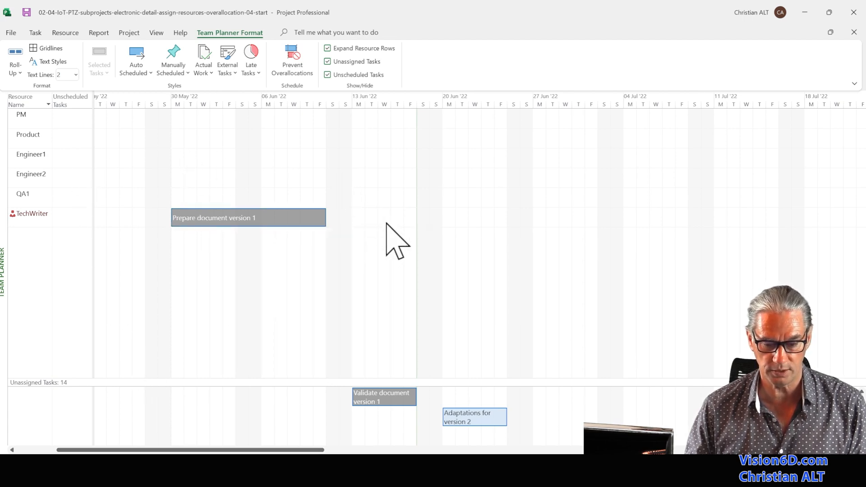
pyautogui.moveTo(325, 347)
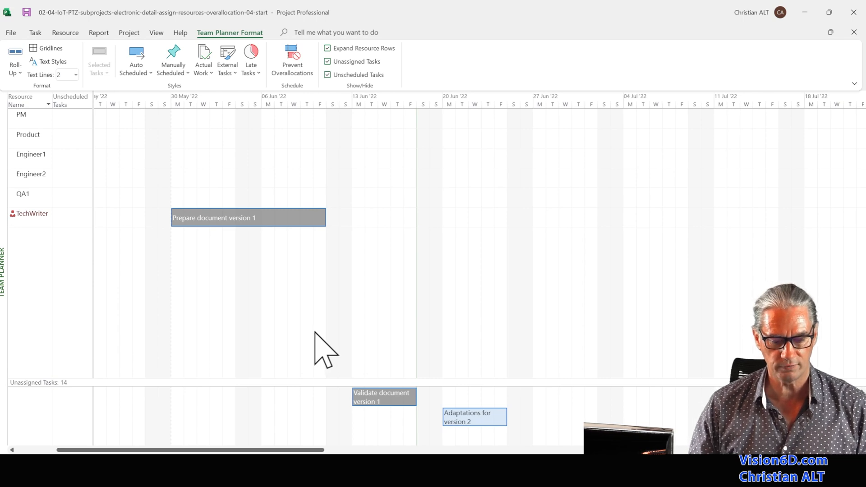
pyautogui.moveTo(203, 323)
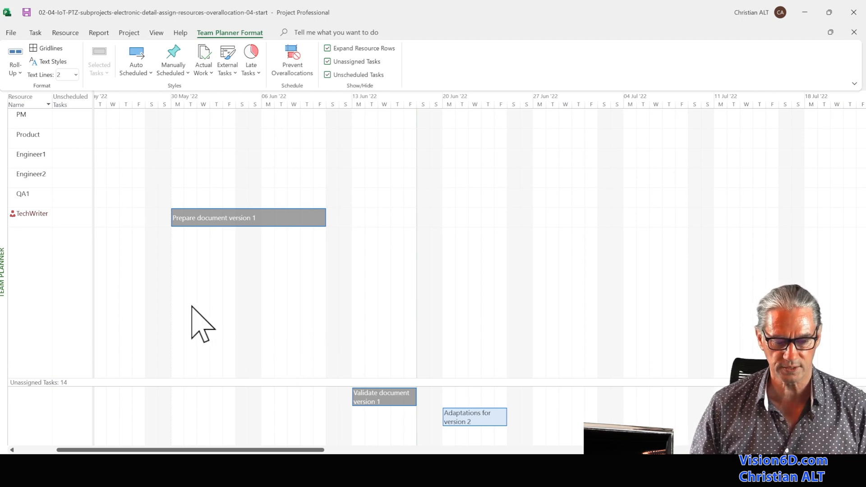
pyautogui.moveTo(19, 219)
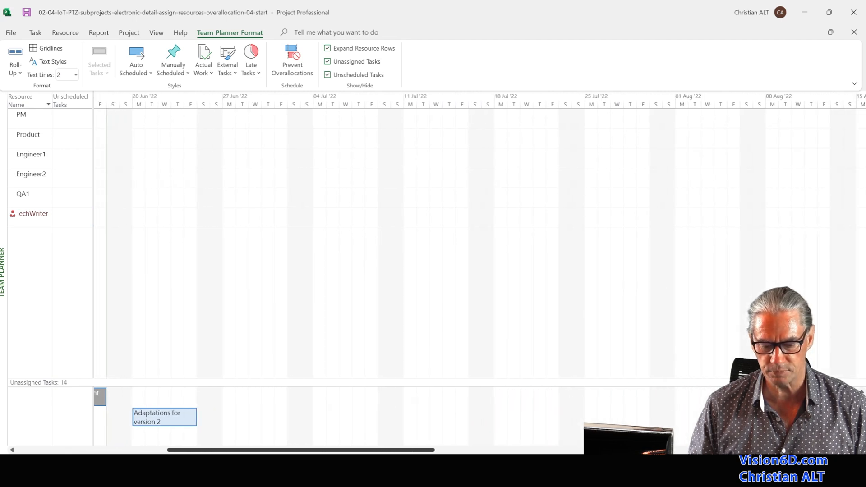
pyautogui.hscroll(3)
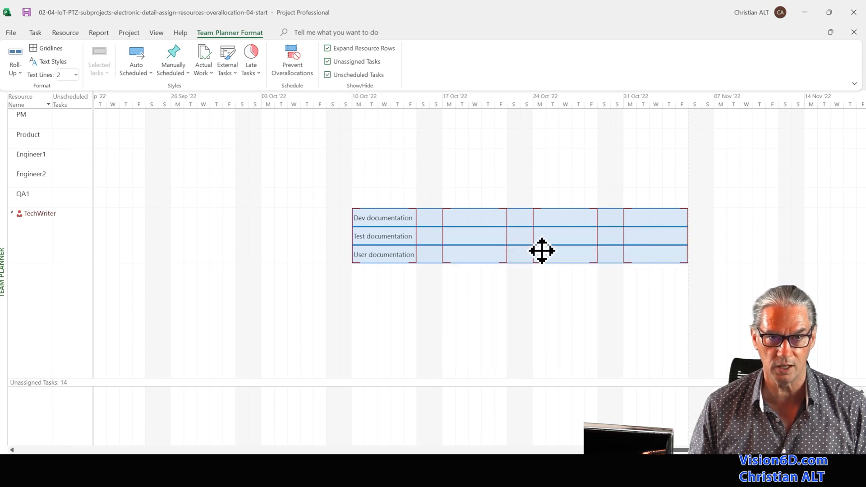
pyautogui.moveTo(665, 307)
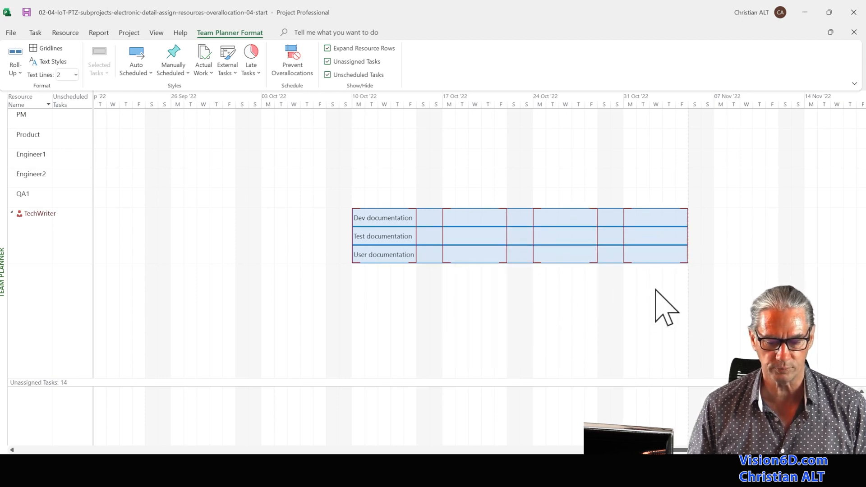
pyautogui.moveTo(494, 306)
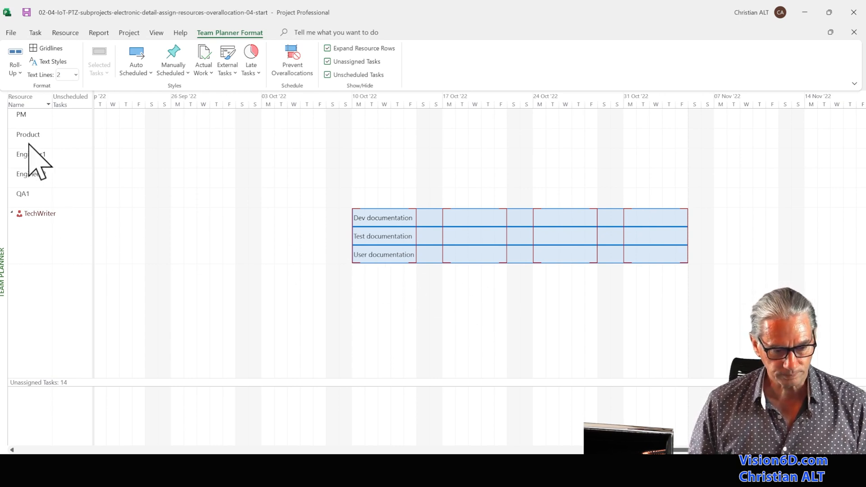
pyautogui.moveTo(199, 55)
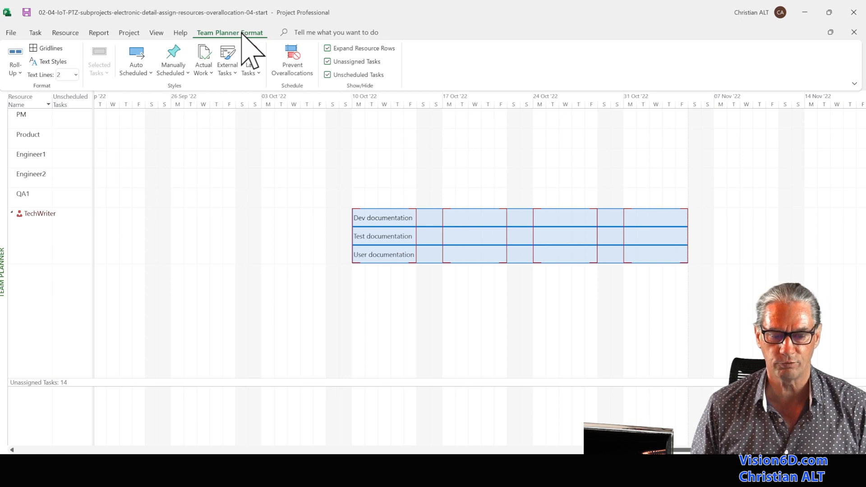
pyautogui.moveTo(173, 60)
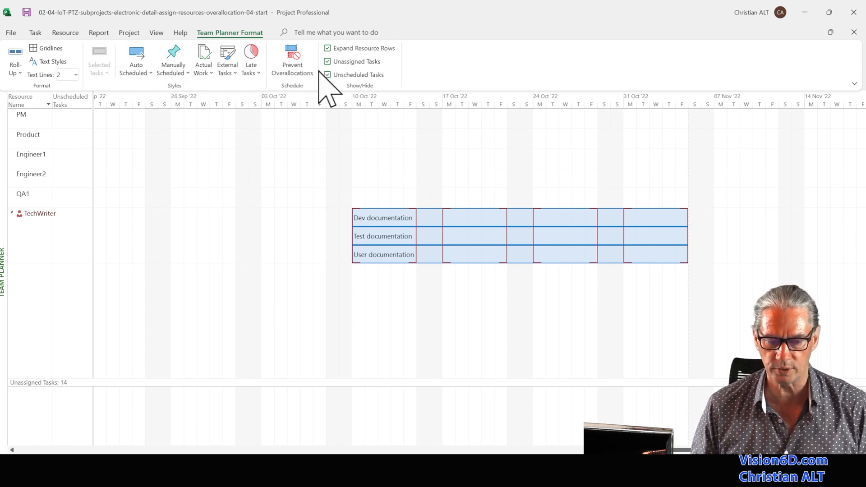
pyautogui.moveTo(292, 60)
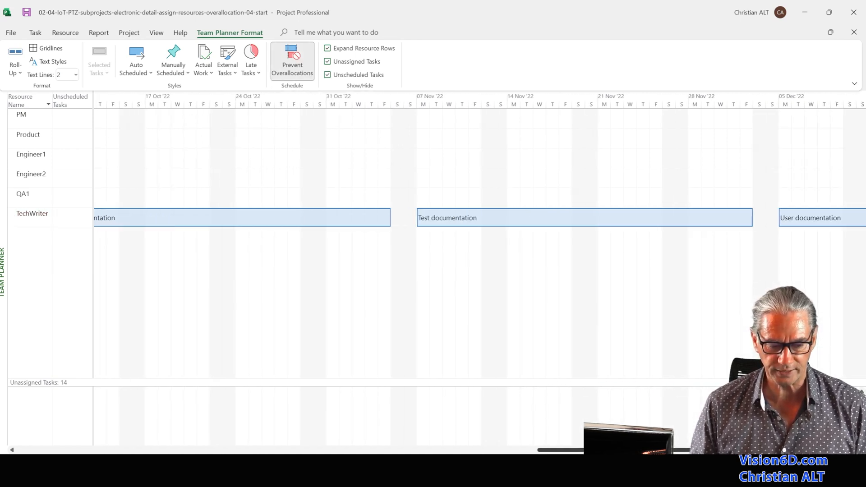
# Step: Scroll the Team Planner timeline to check the levelled documentation task dates
pyautogui.hscroll(3)
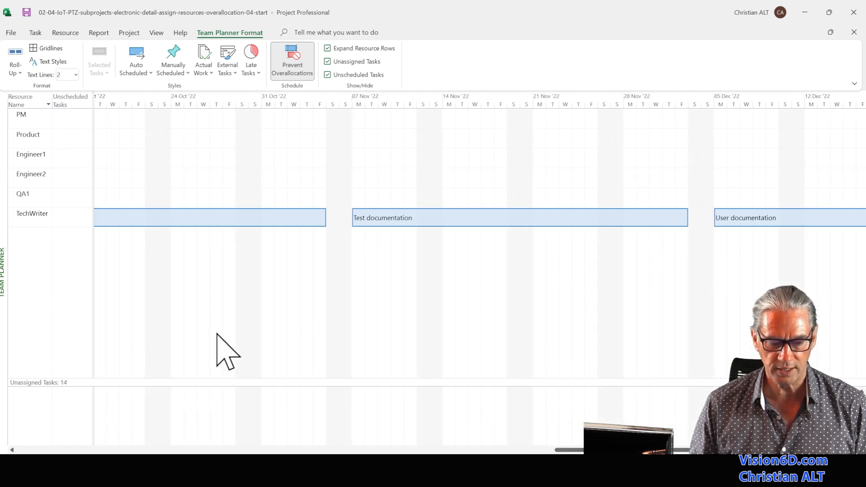
pyautogui.moveTo(165, 214)
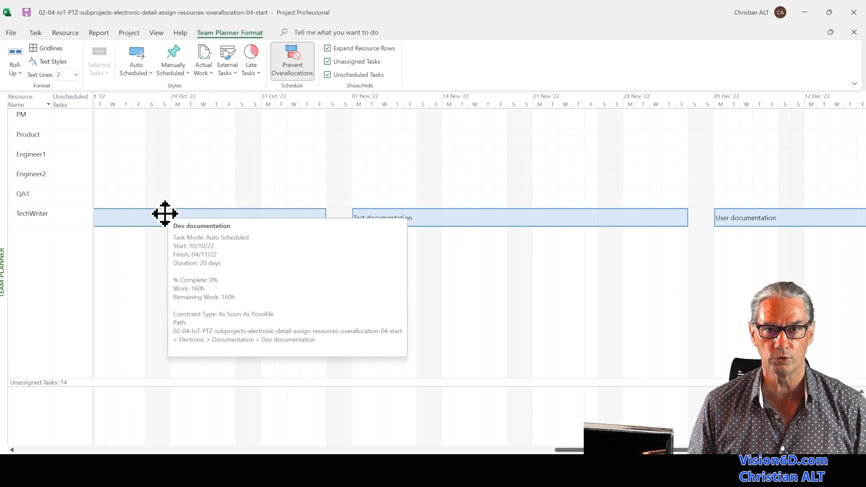
pyautogui.moveTo(395, 254)
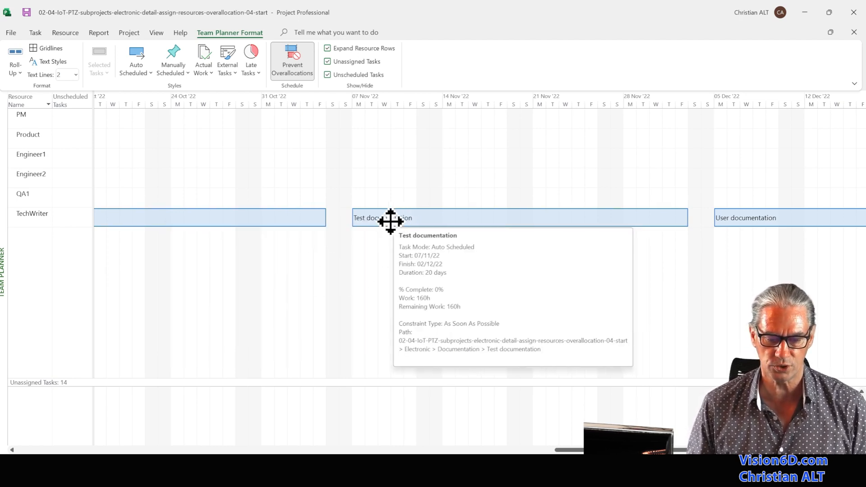
pyautogui.moveTo(785, 216)
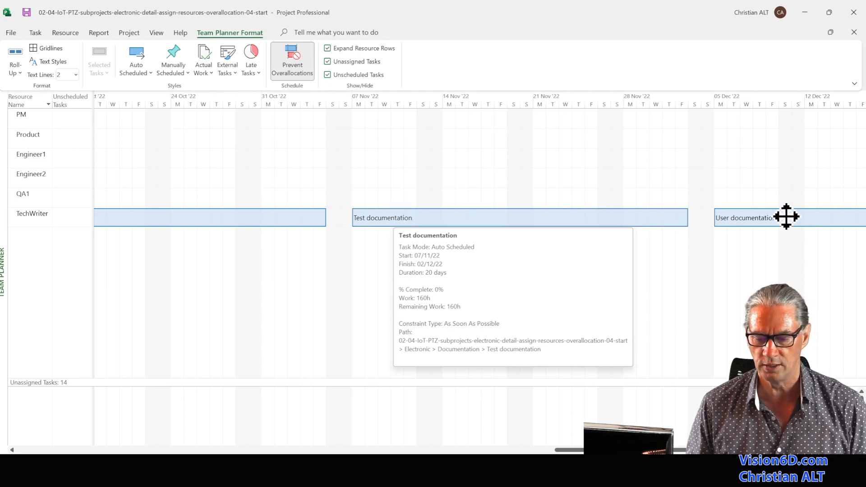
pyautogui.moveTo(775, 217)
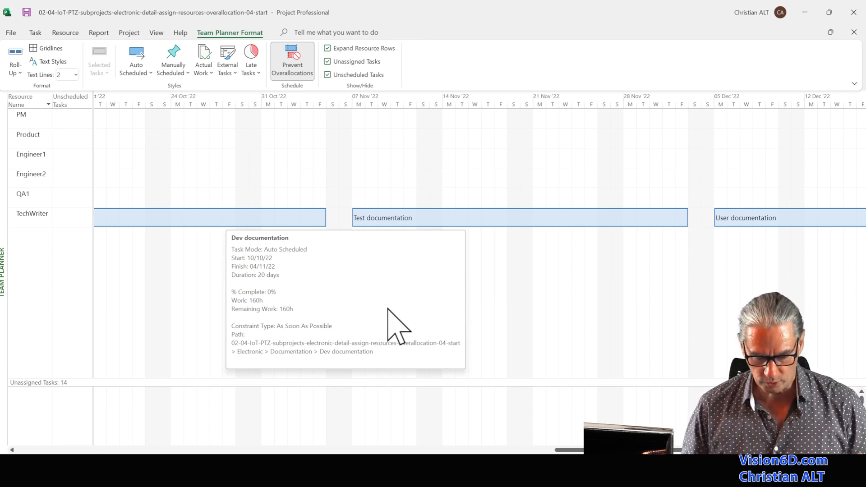
pyautogui.moveTo(396, 325)
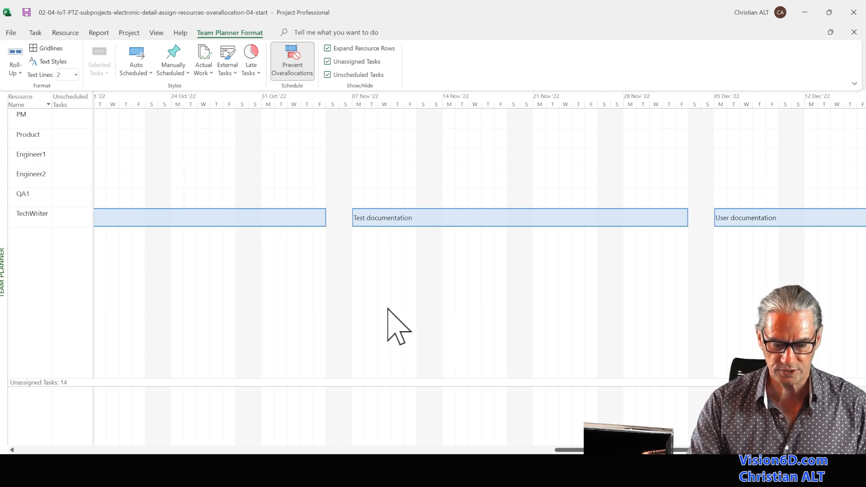
# Step: Switch Prevent Overallocations off so the documentation tasks overlap from 10 October again
pyautogui.click(292, 59)
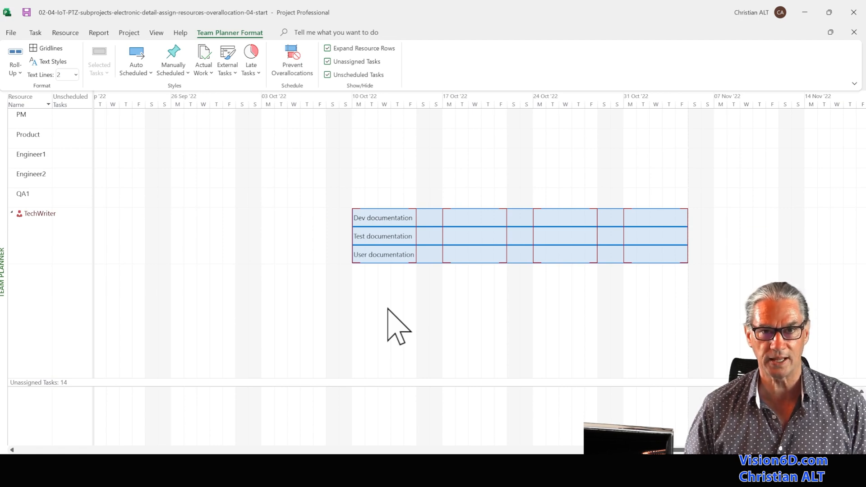
pyautogui.moveTo(183, 276)
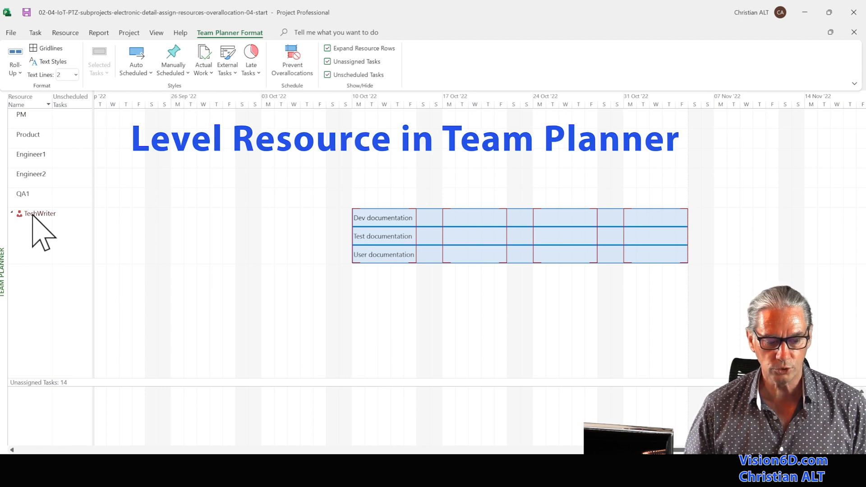
# Step: Level TechWriter via the right-click menu, sequencing Dev, Test and User documentation
pyautogui.click(39, 213)
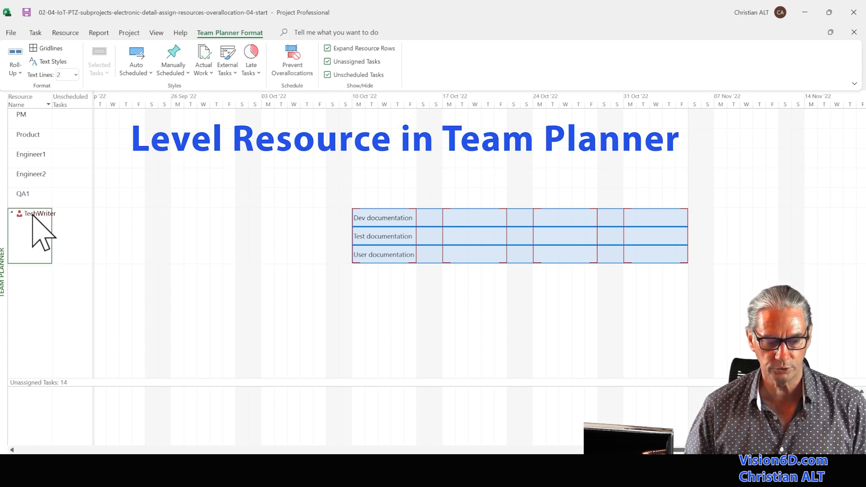
pyautogui.rightClick(39, 214)
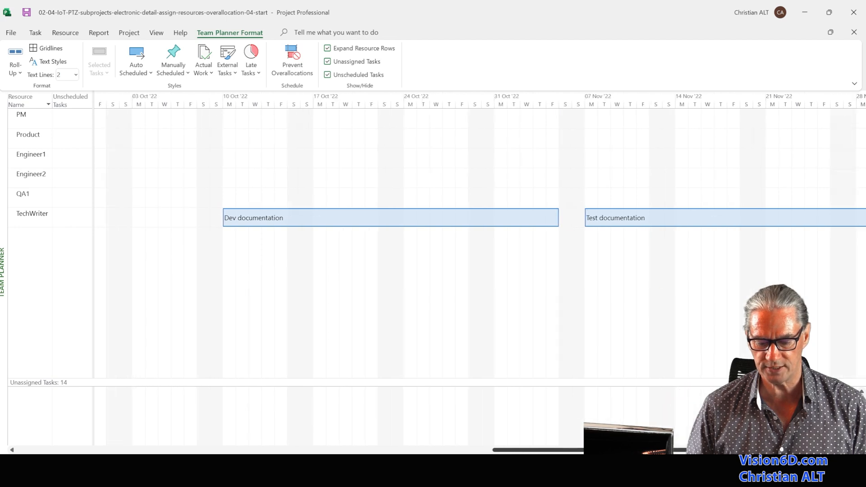
pyautogui.hscroll(3)
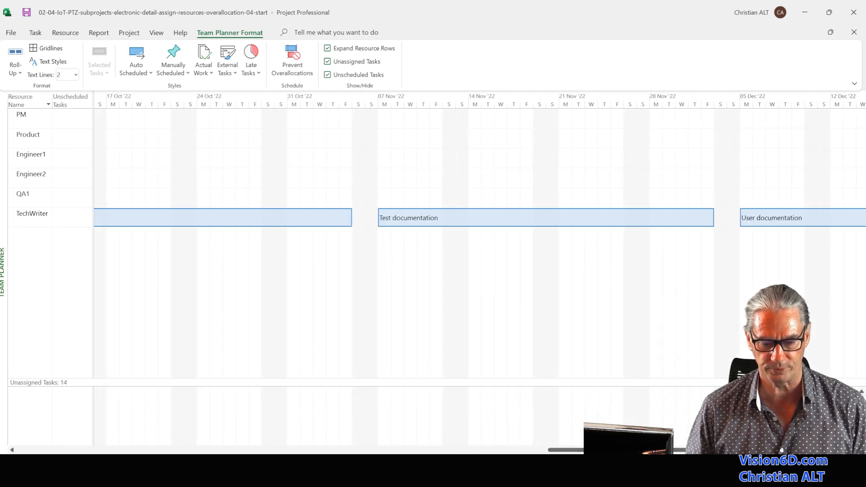
pyautogui.moveTo(308, 334)
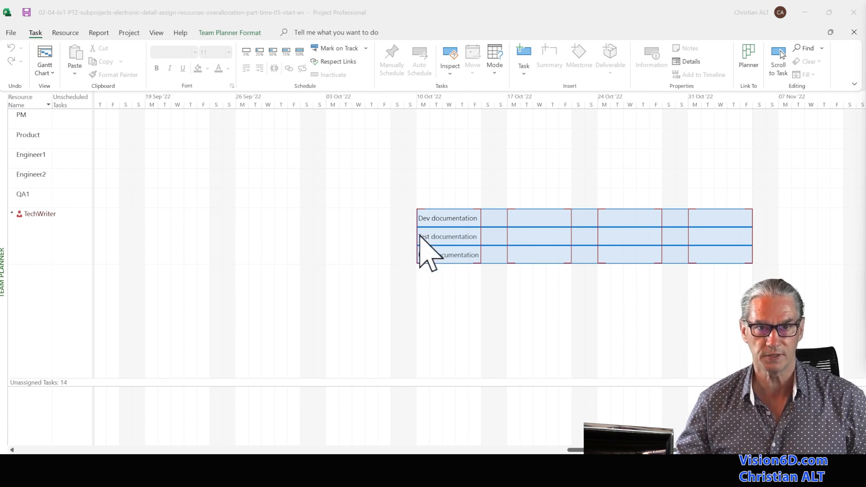
pyautogui.moveTo(434, 263)
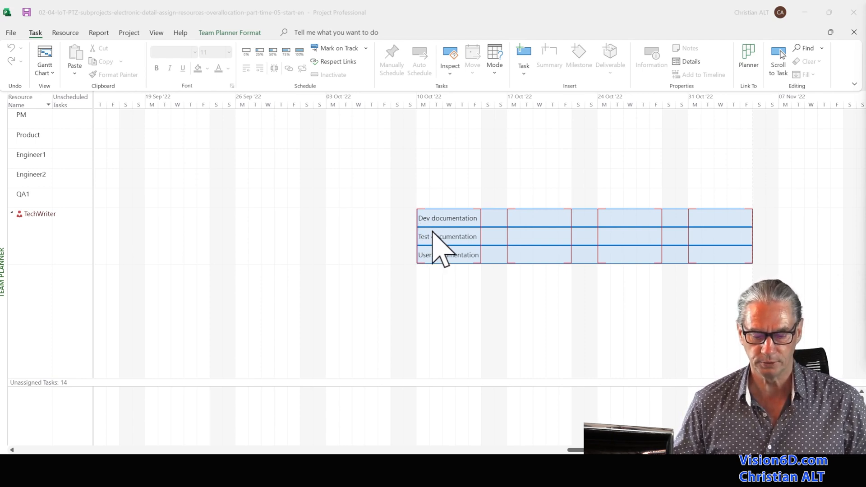
pyautogui.moveTo(436, 259)
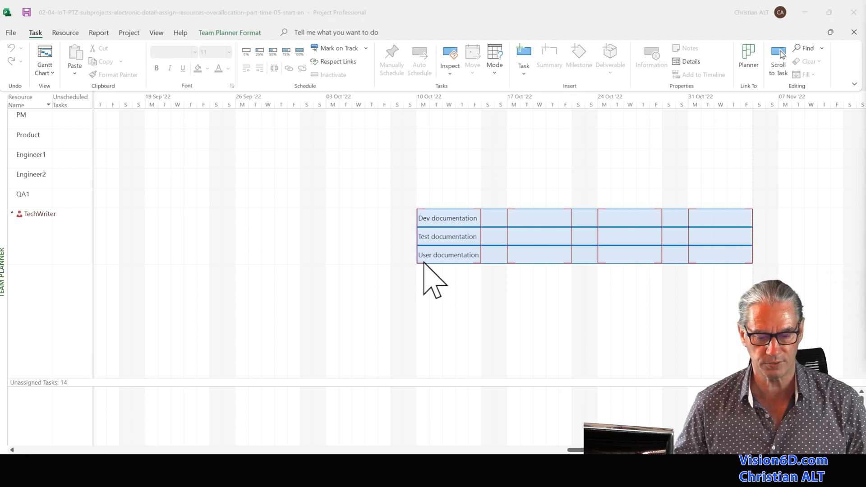
pyautogui.moveTo(486, 248)
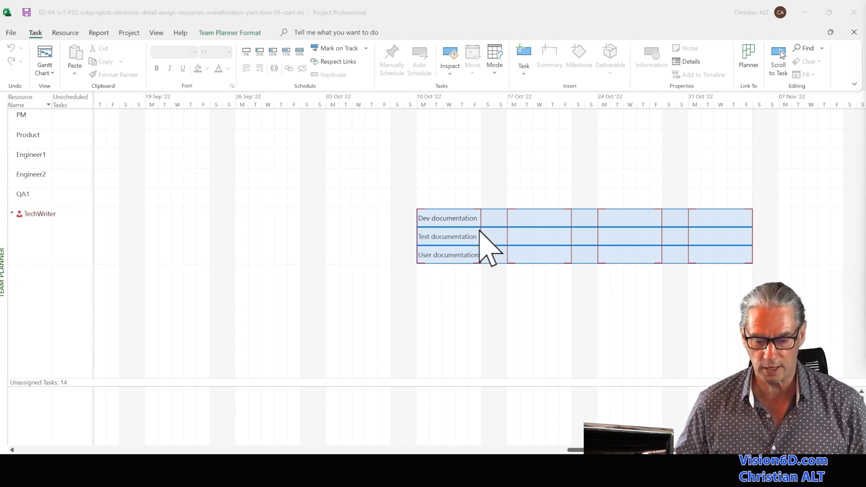
pyautogui.moveTo(532, 232)
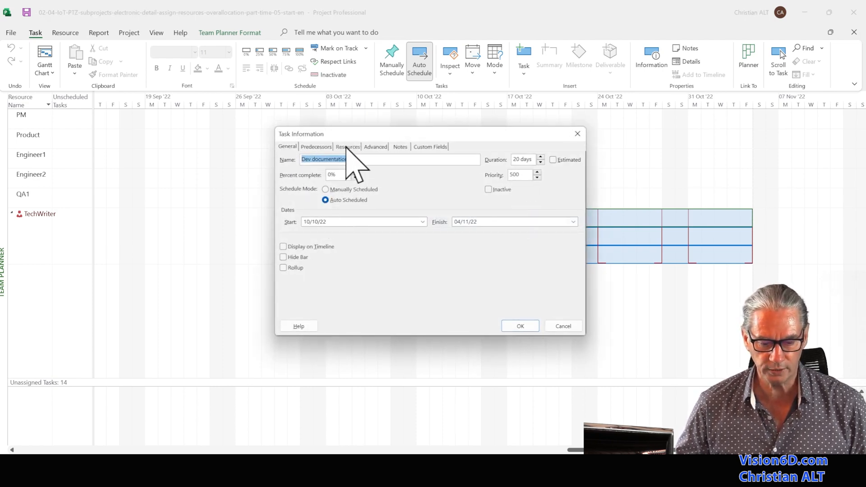
# Step: Change TechWriter's Dev documentation assignment units to 20% in Task Information
pyautogui.click(347, 146)
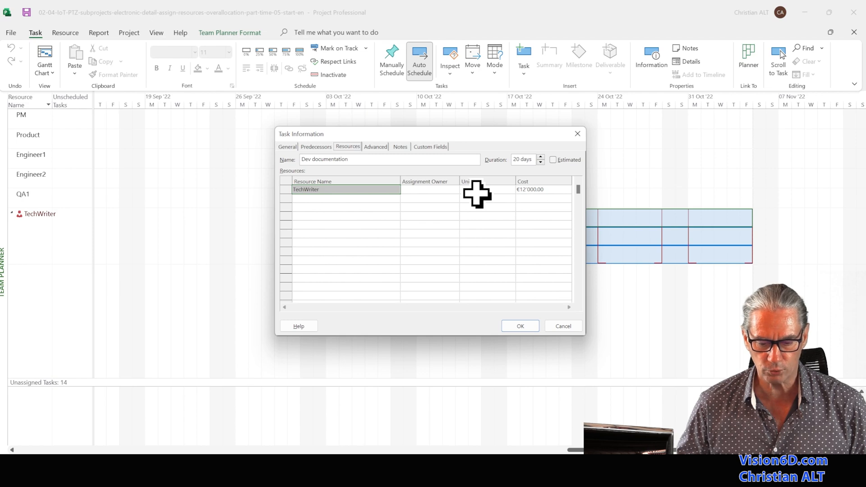
pyautogui.click(486, 189)
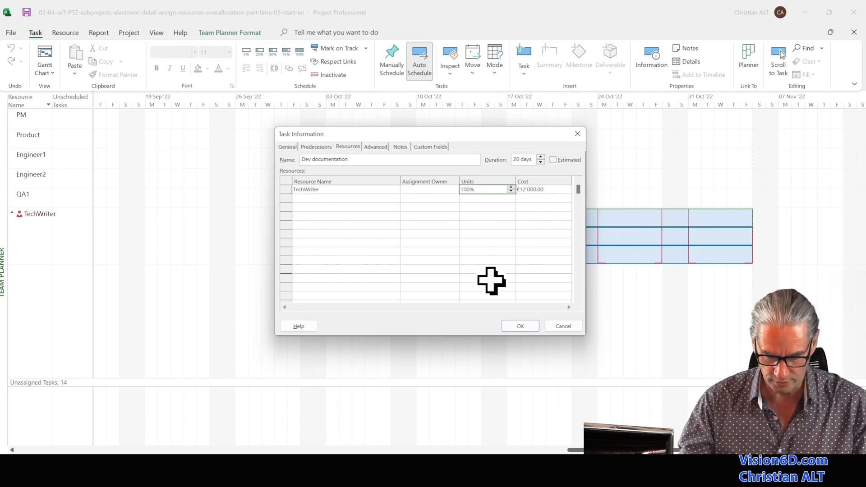
pyautogui.write('20%')
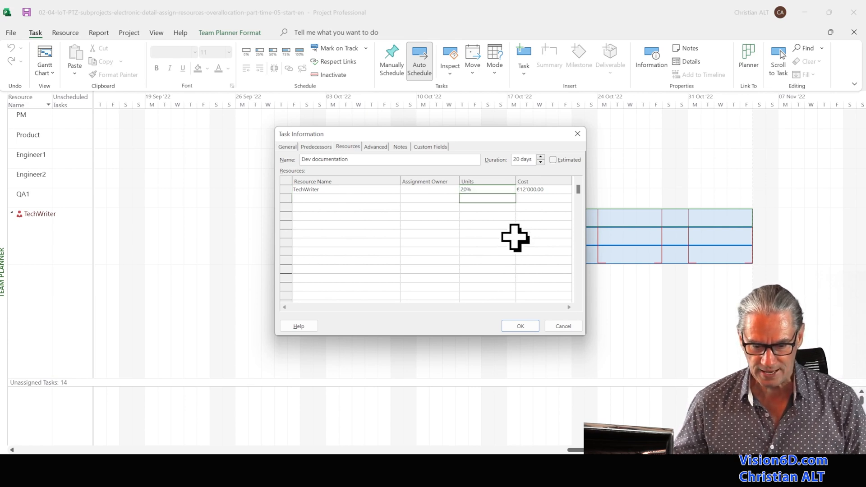
pyautogui.moveTo(541, 211)
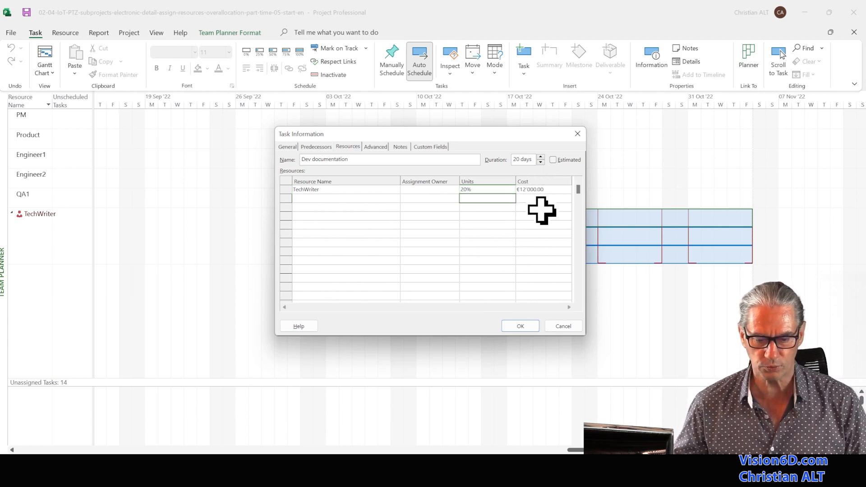
pyautogui.moveTo(533, 235)
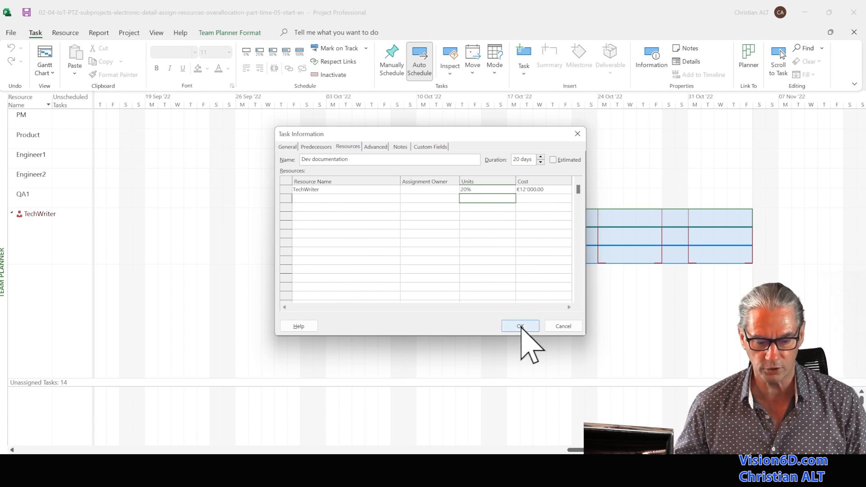
pyautogui.click(518, 326)
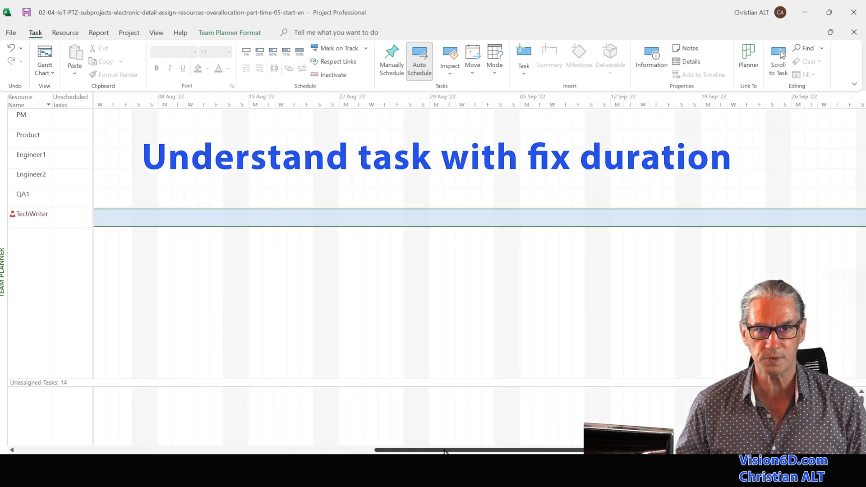
# Step: Scroll the timeline to view the stretched Dev documentation bar overlapping Test and User documentation
pyautogui.hscroll(3)
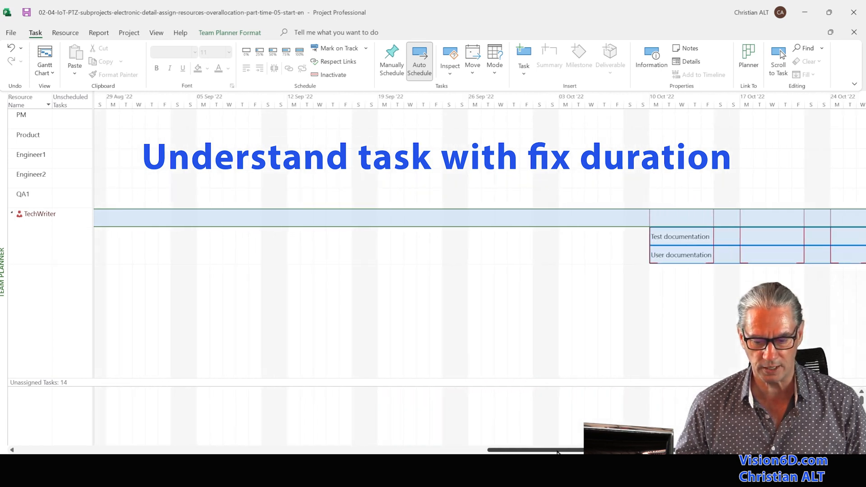
pyautogui.hscroll(3)
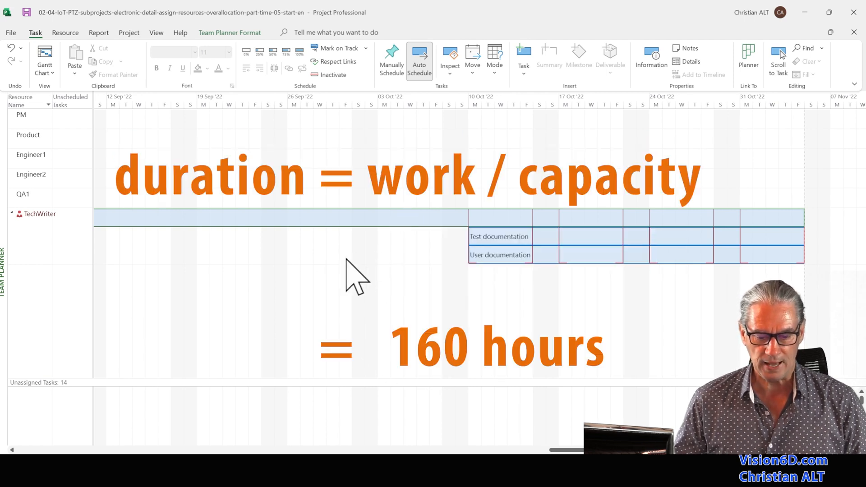
pyautogui.moveTo(403, 218)
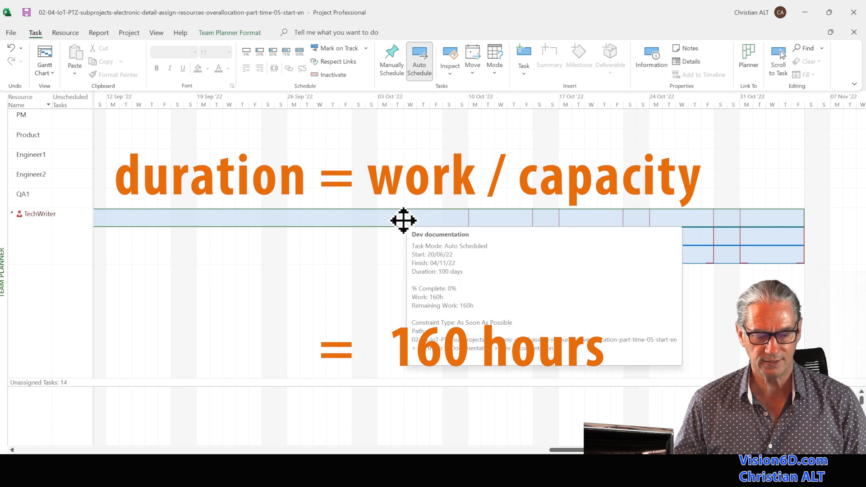
pyautogui.moveTo(423, 392)
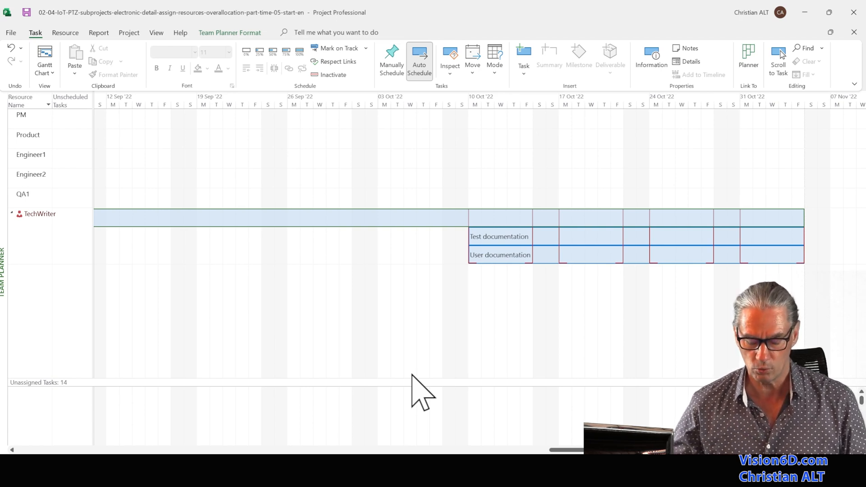
pyautogui.moveTo(509, 217)
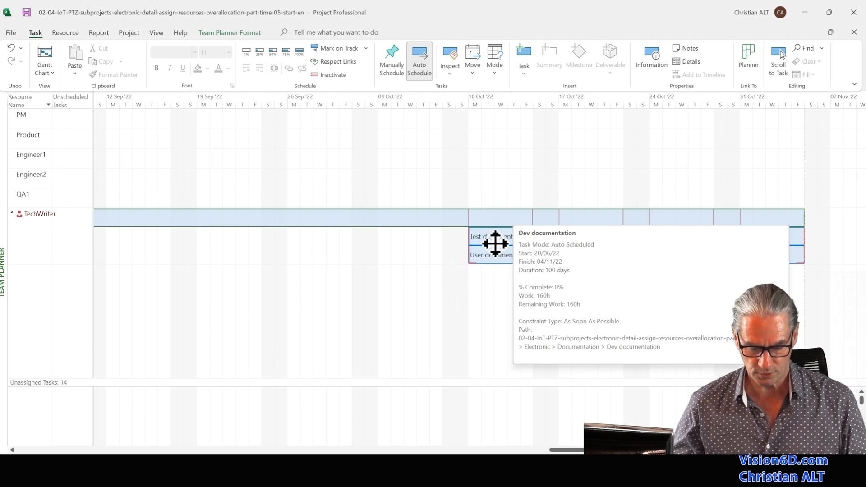
pyautogui.moveTo(472, 309)
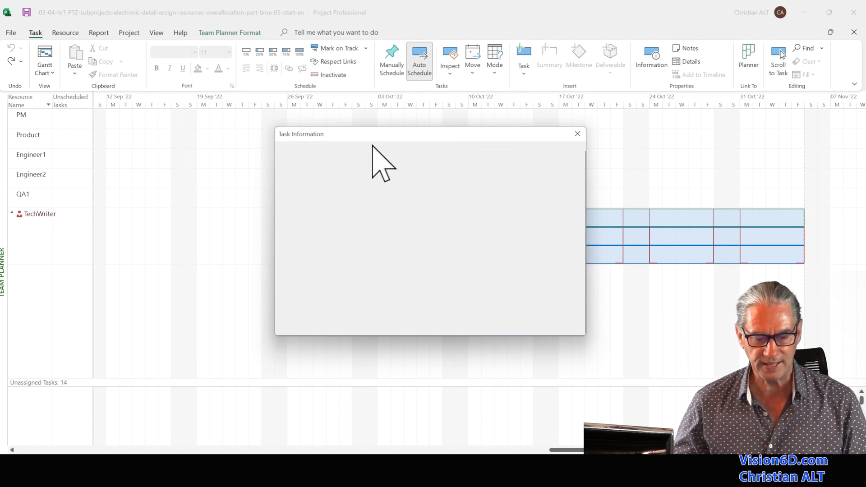
# Step: Set Dev documentation's task type to Fixed Duration on the Advanced tab
pyautogui.click(374, 146)
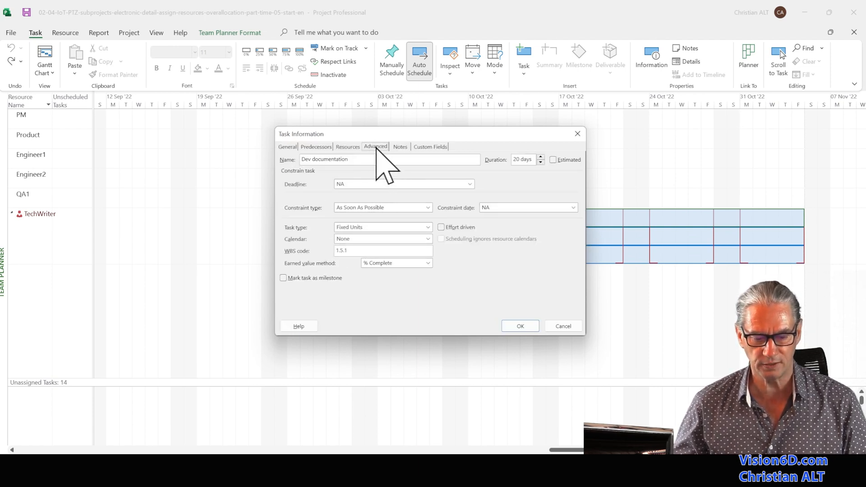
pyautogui.moveTo(293, 245)
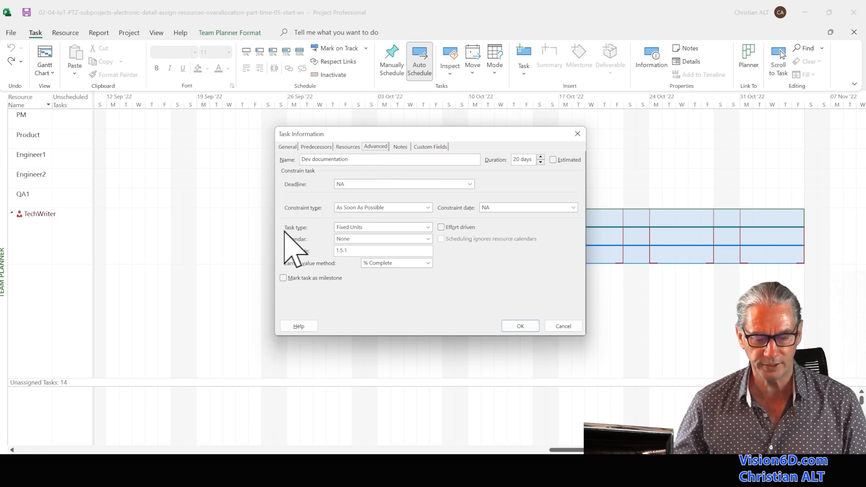
pyautogui.moveTo(306, 246)
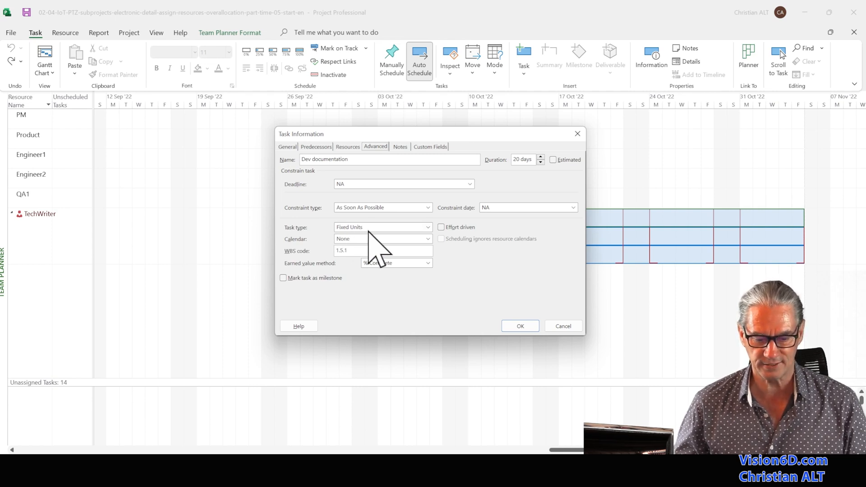
pyautogui.click(428, 226)
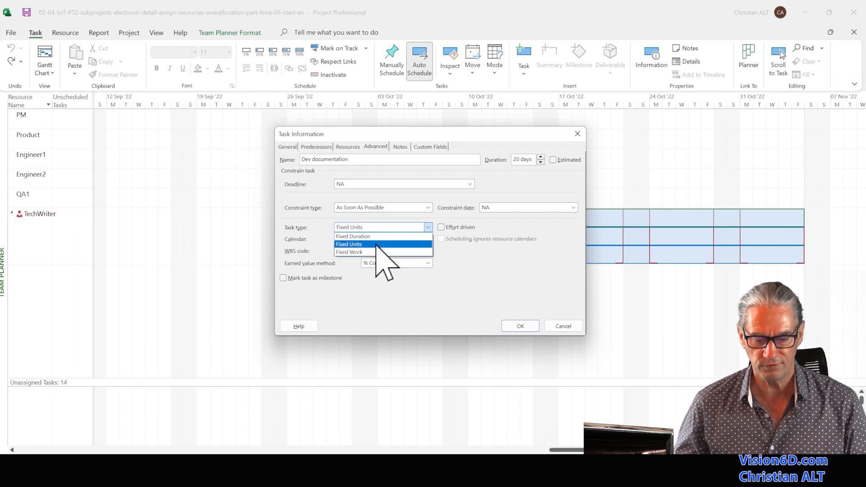
pyautogui.moveTo(349, 251)
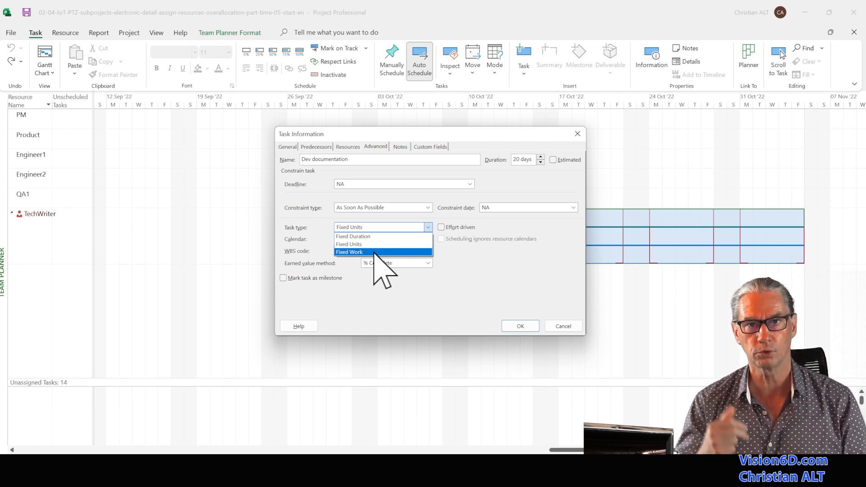
pyautogui.moveTo(367, 244)
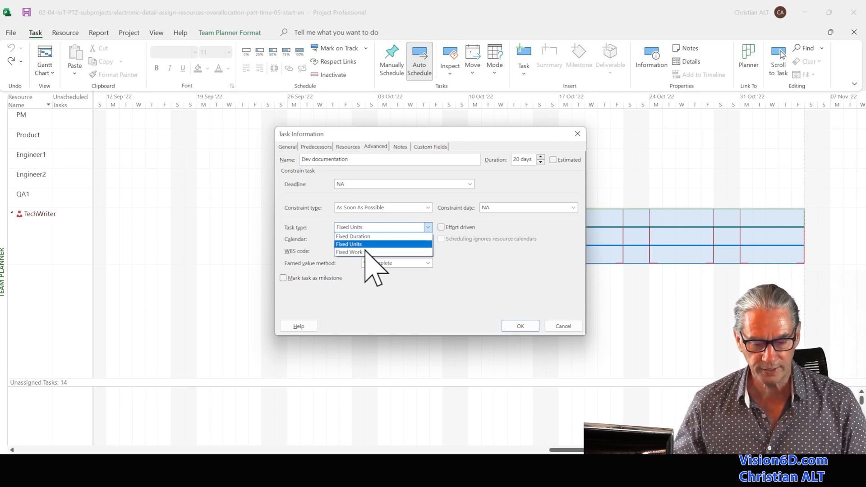
pyautogui.click(353, 236)
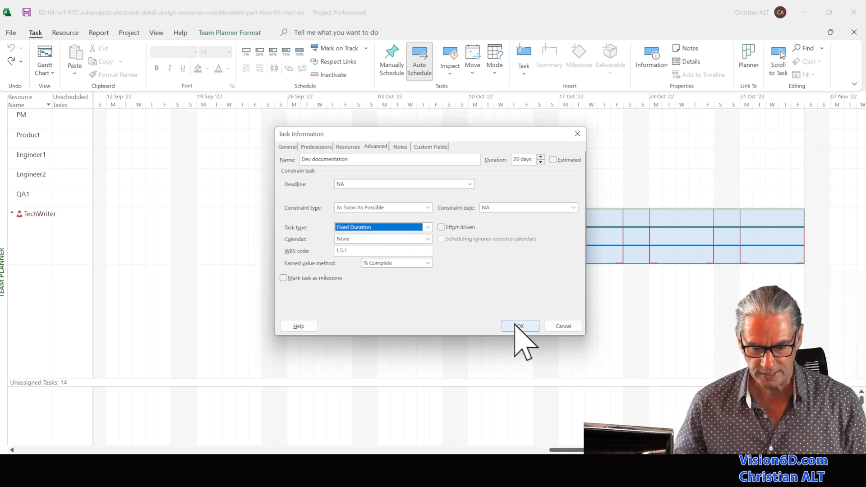
pyautogui.click(518, 325)
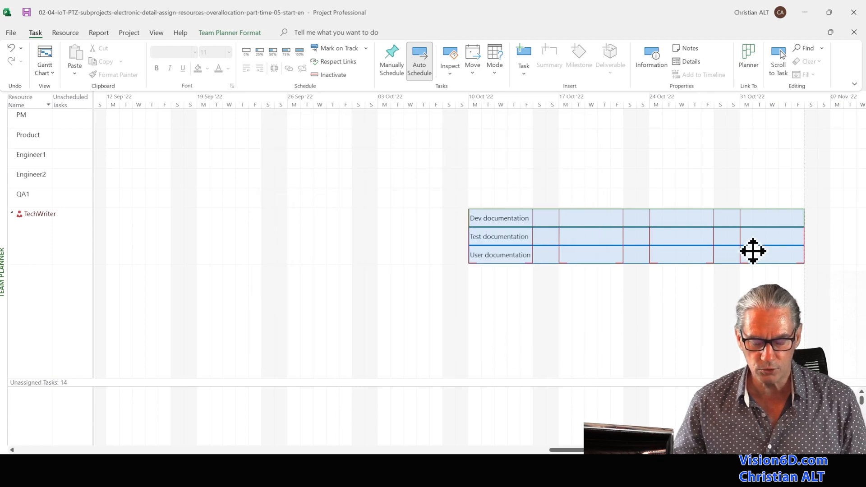
pyautogui.moveTo(646, 337)
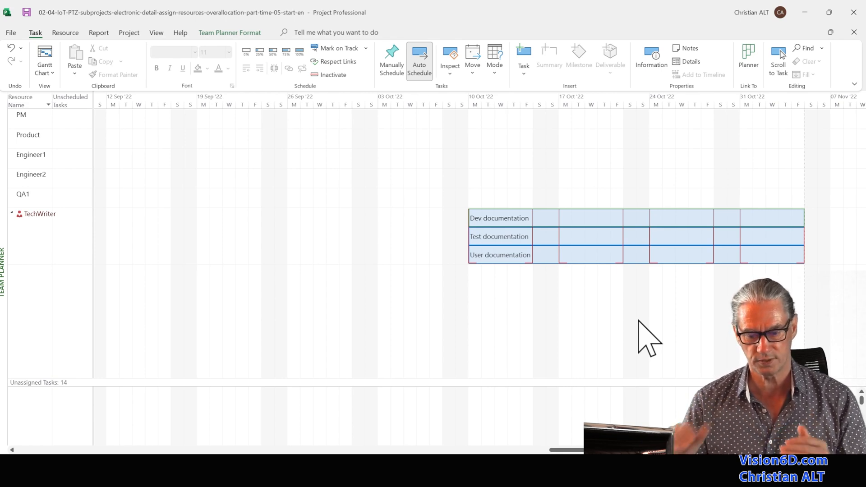
pyautogui.moveTo(590, 221)
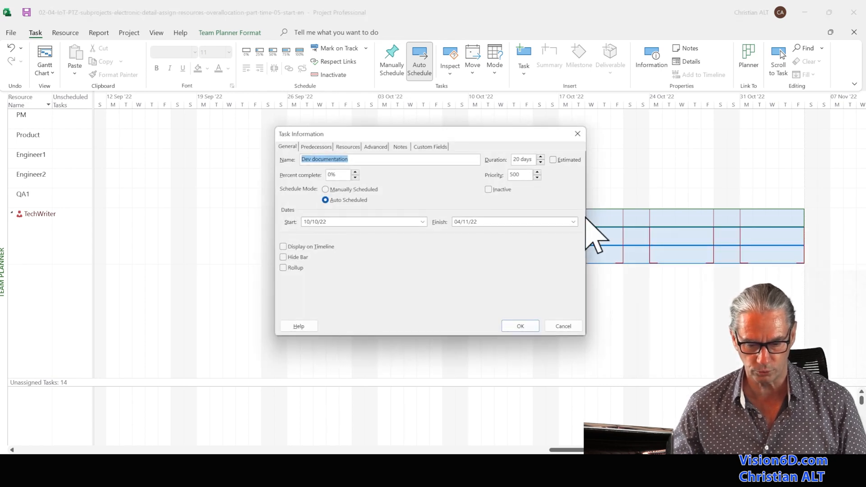
pyautogui.moveTo(354, 160)
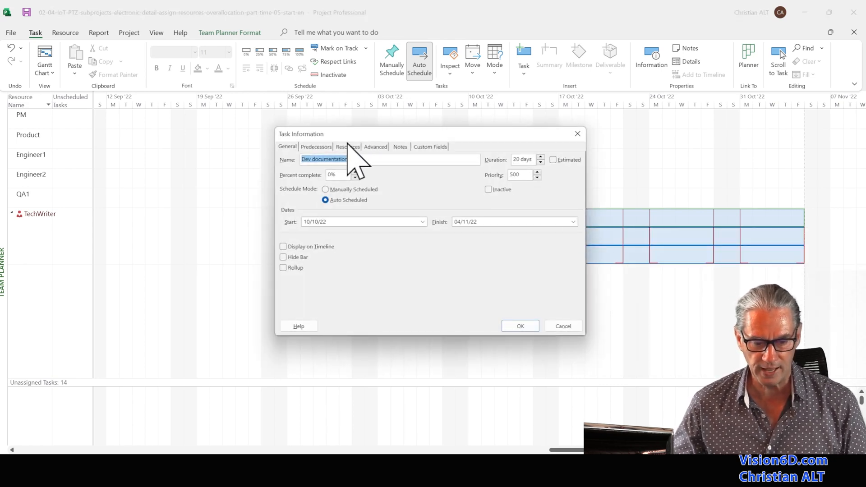
# Step: Enter 20% units for TechWriter on Dev documentation's Resources tab
pyautogui.click(347, 146)
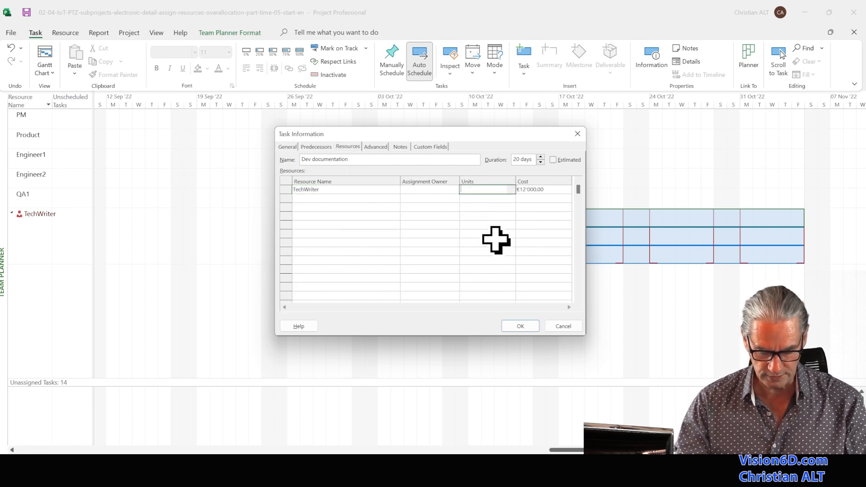
pyautogui.write('20')
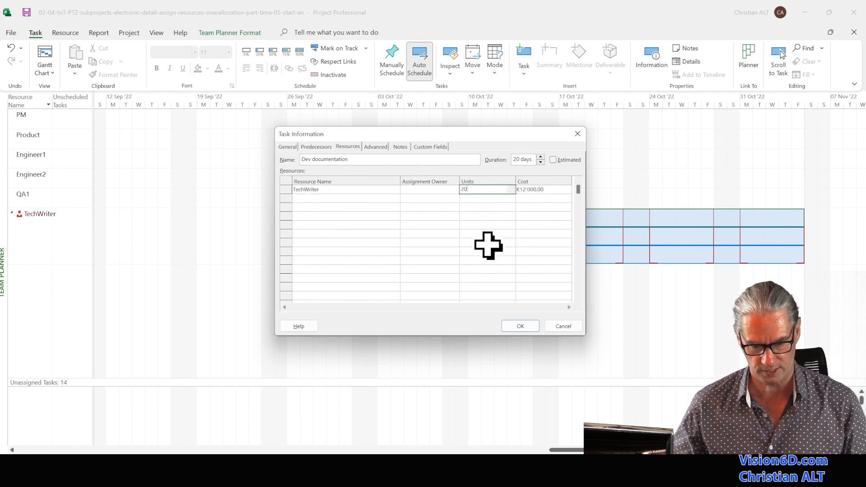
pyautogui.click(519, 325)
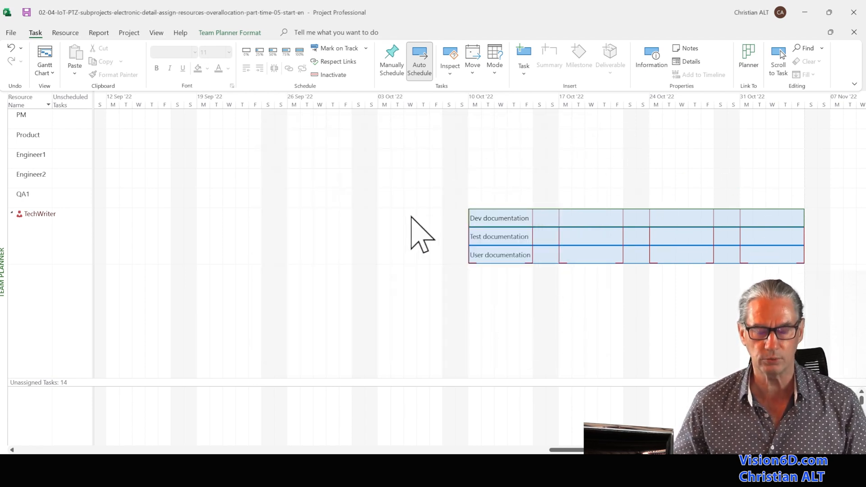
pyautogui.moveTo(392, 306)
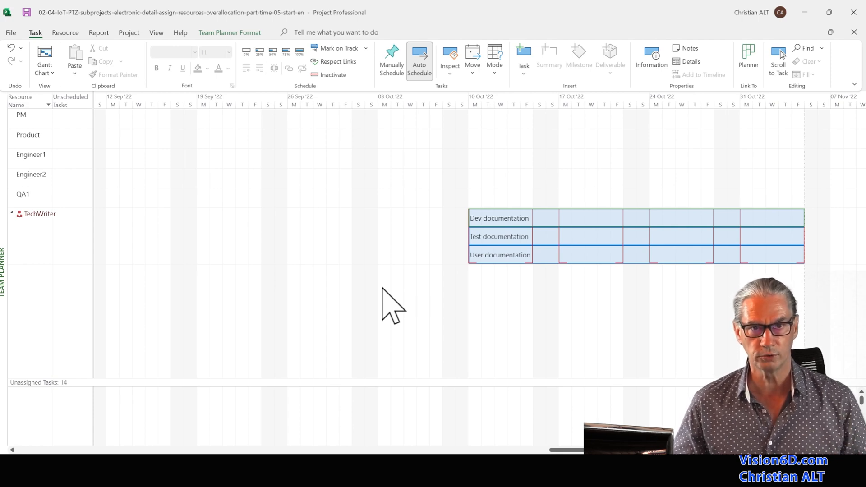
pyautogui.moveTo(425, 282)
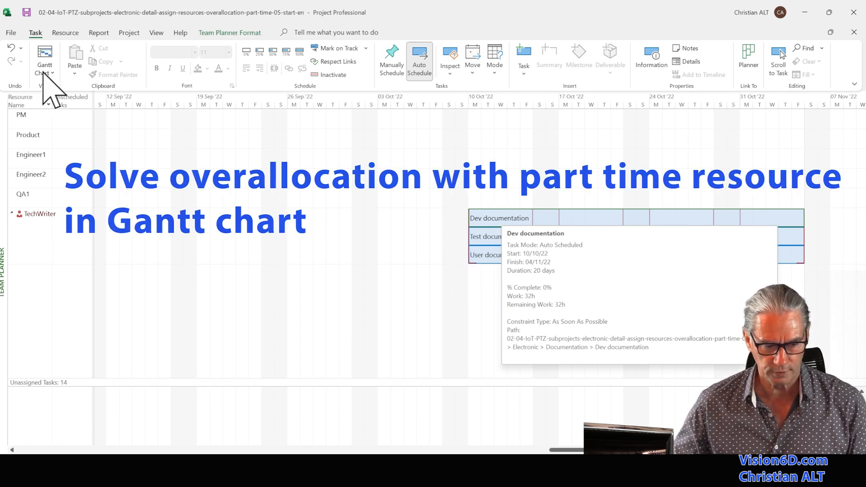
# Step: Switch to the Gantt Chart and scroll to the documentation tasks showing TechWriter[20%]
pyautogui.click(44, 59)
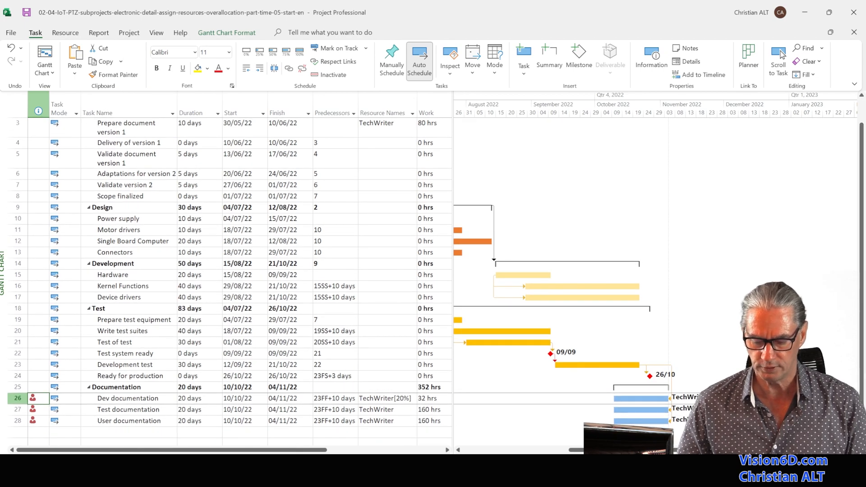
pyautogui.hscroll(3)
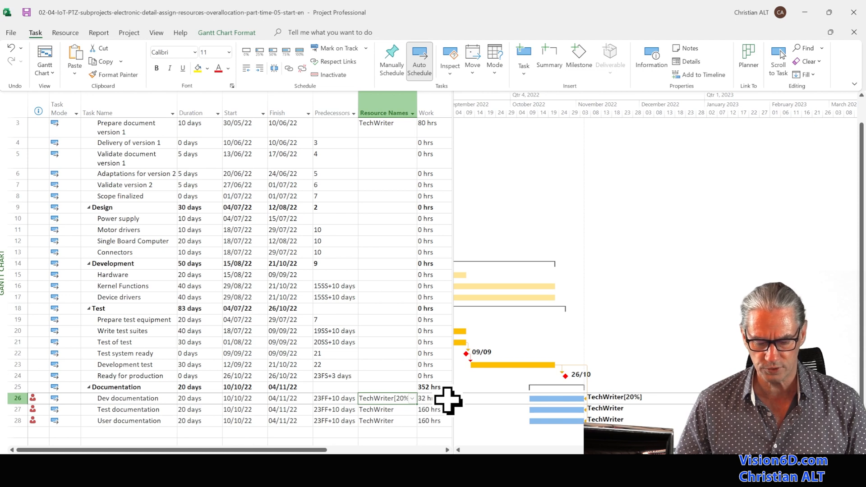
pyautogui.moveTo(199, 431)
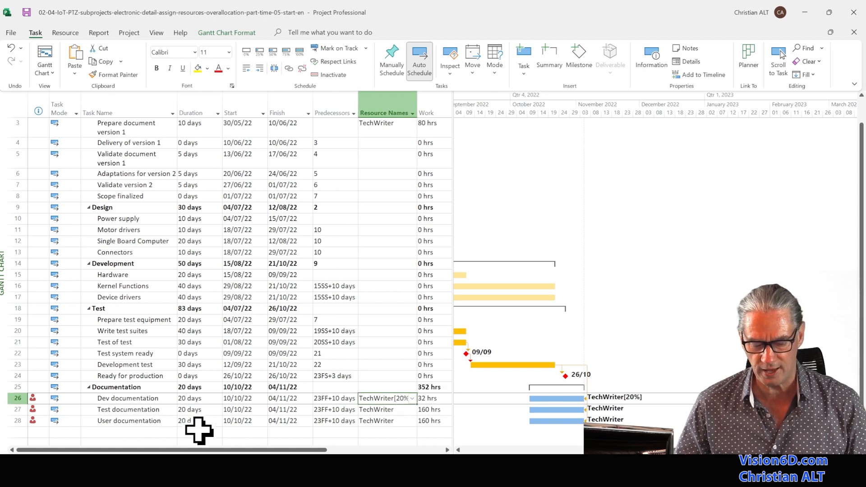
pyautogui.moveTo(281, 420)
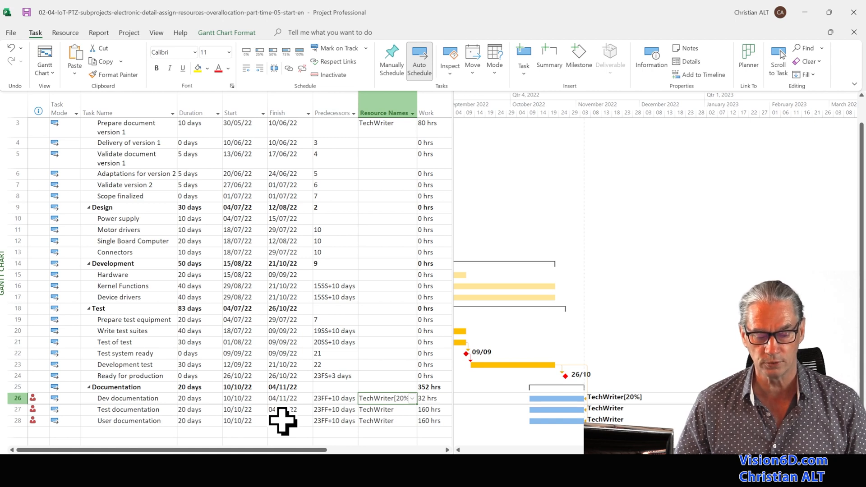
pyautogui.moveTo(150, 400)
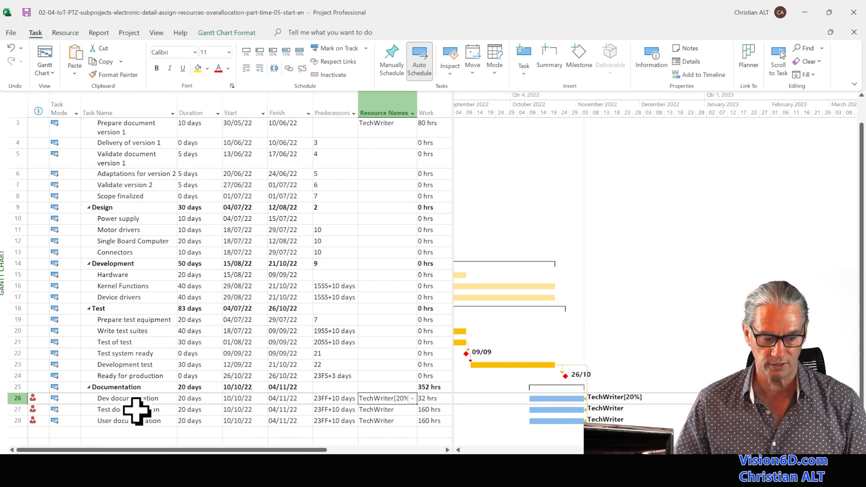
# Step: Make Test documentation a Fixed Duration task with TechWriter at 20% units
pyautogui.doubleClick(127, 409)
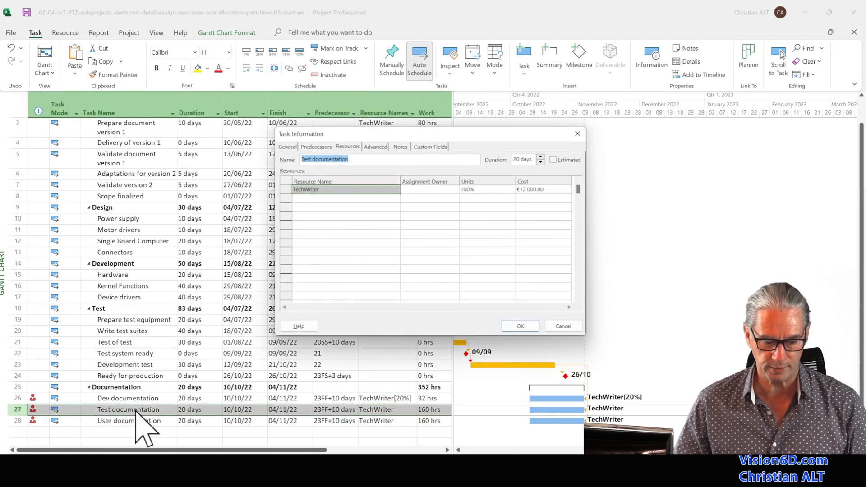
pyautogui.moveTo(483, 155)
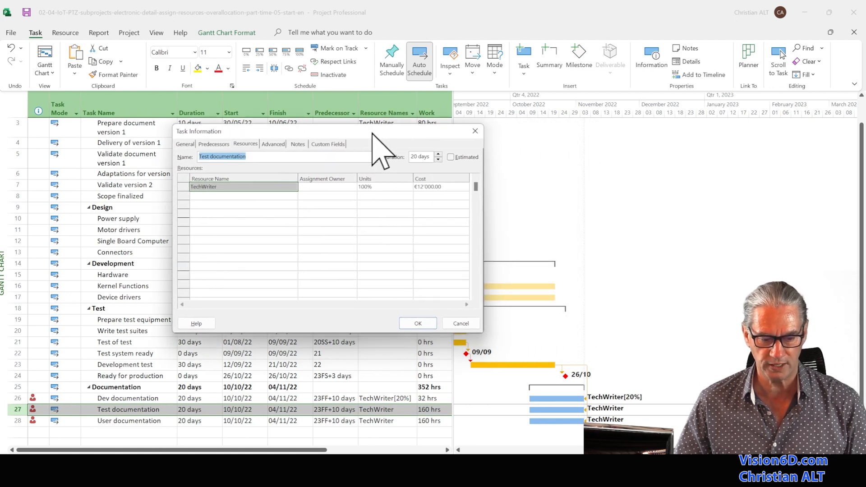
pyautogui.moveTo(436, 191)
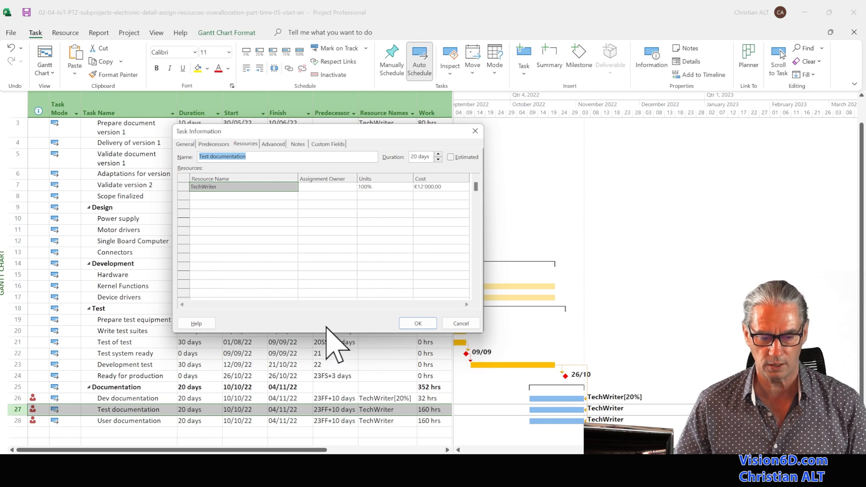
pyautogui.click(273, 145)
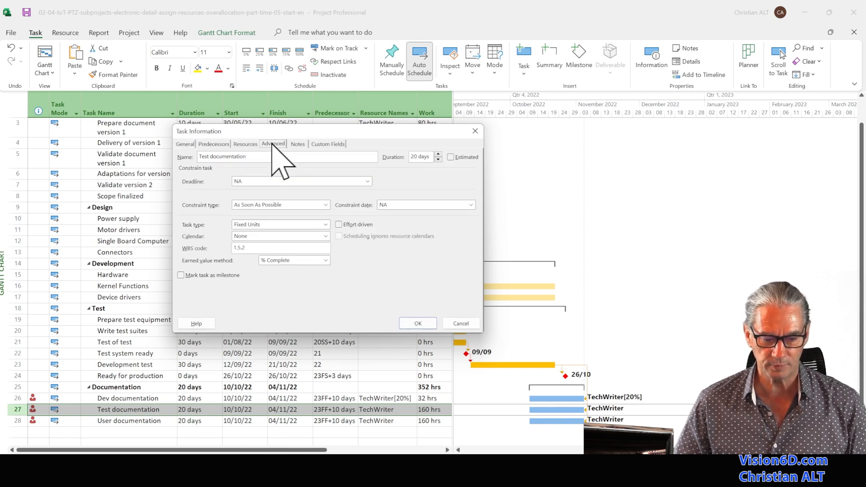
pyautogui.moveTo(280, 169)
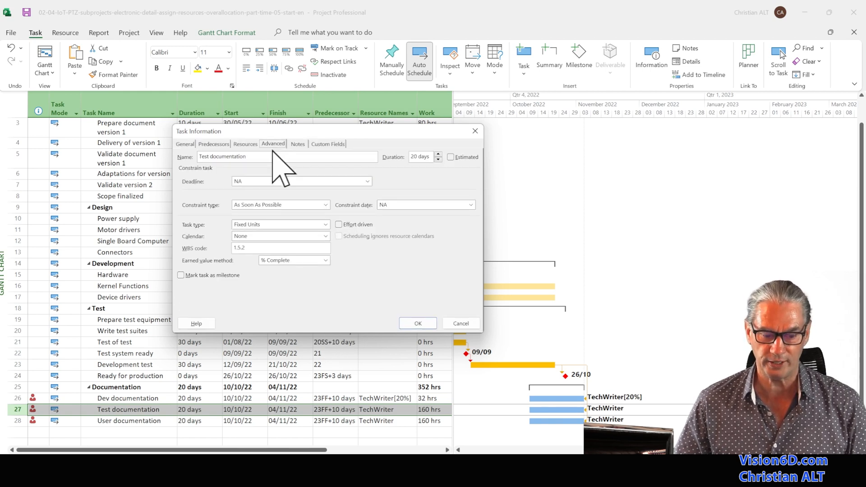
pyautogui.click(324, 224)
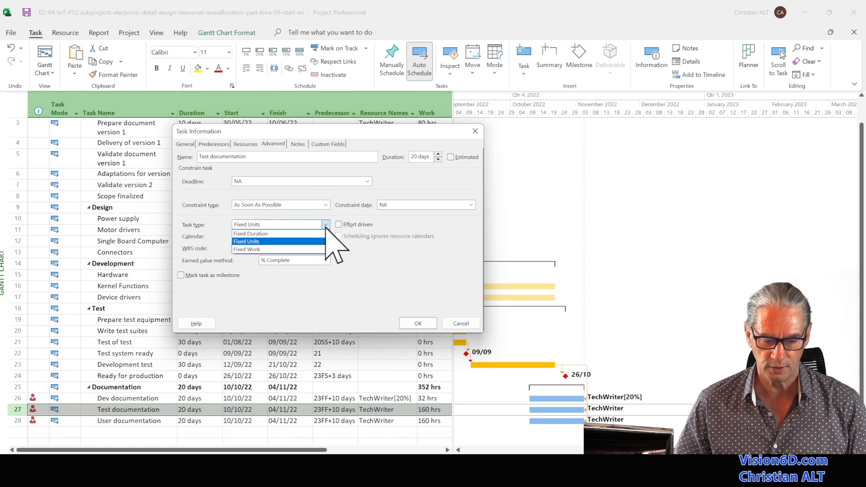
pyautogui.click(249, 233)
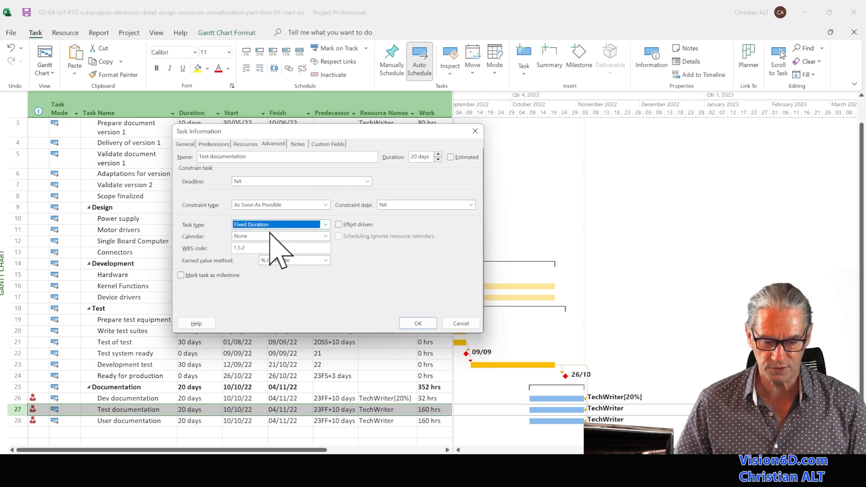
pyautogui.click(246, 145)
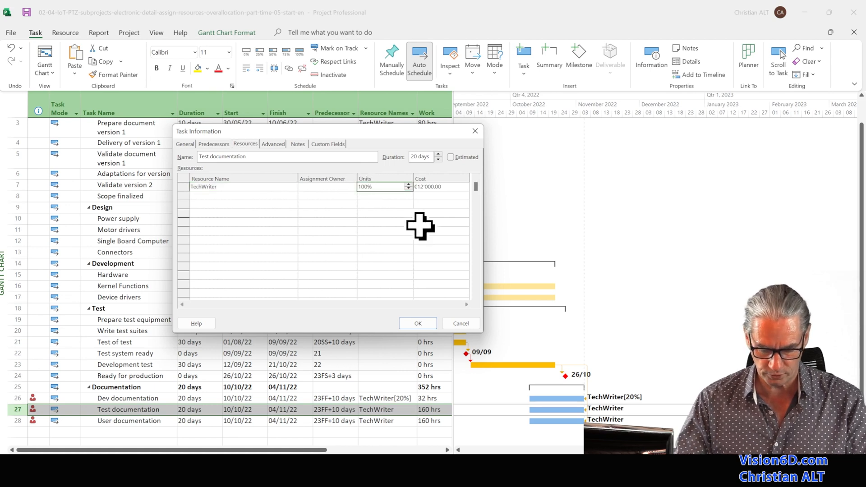
pyautogui.write('20')
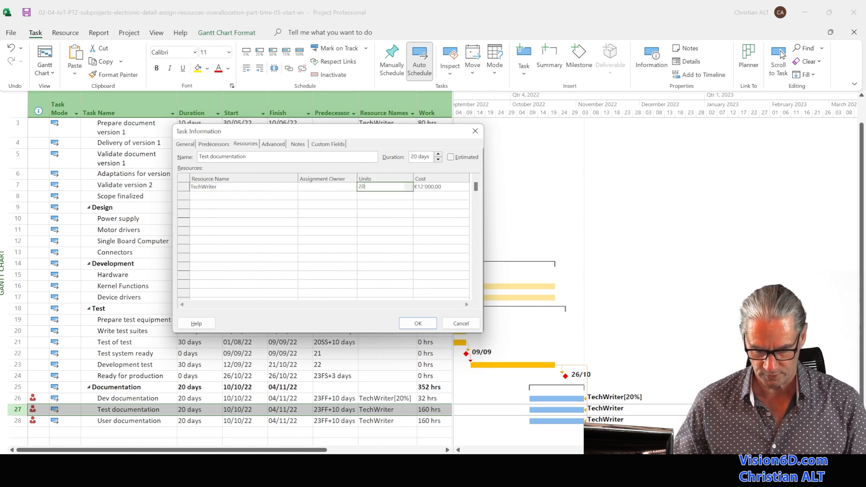
pyautogui.click(417, 323)
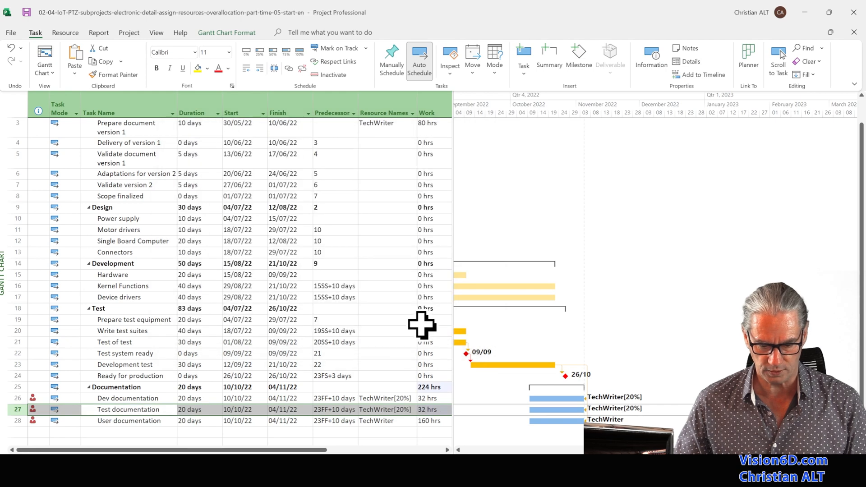
pyautogui.moveTo(49, 371)
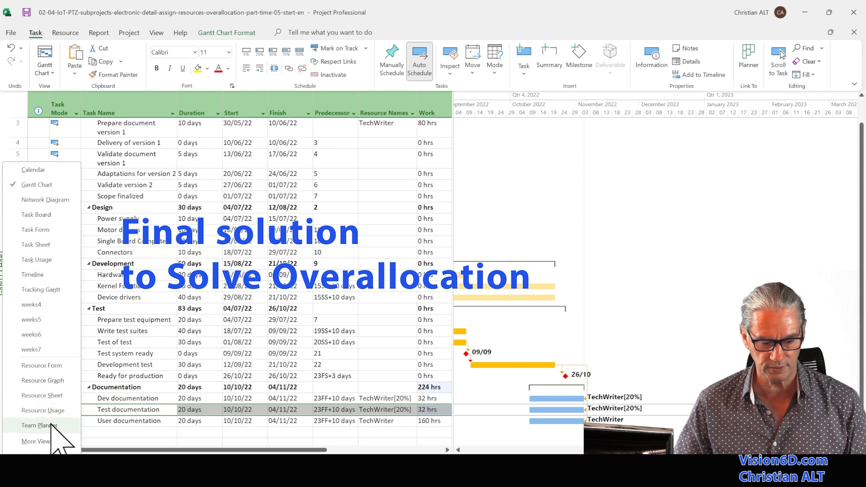
# Step: In Team Planner, make User documentation a Fixed Duration task
pyautogui.click(37, 425)
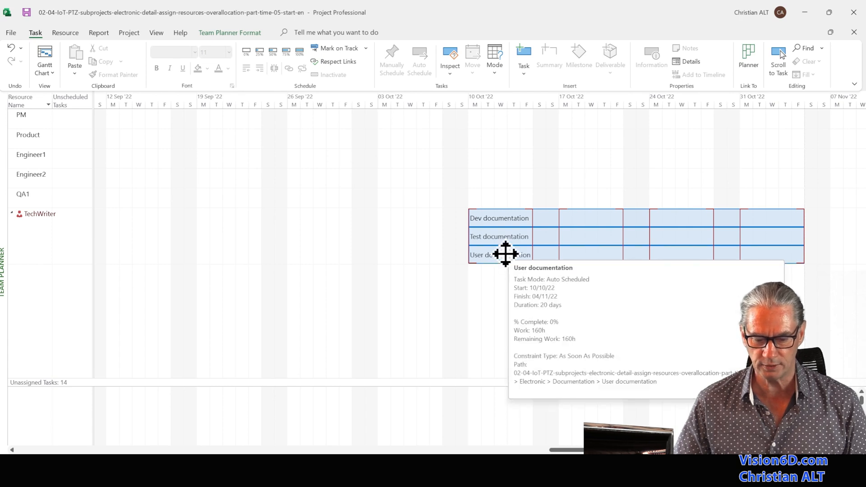
pyautogui.doubleClick(499, 254)
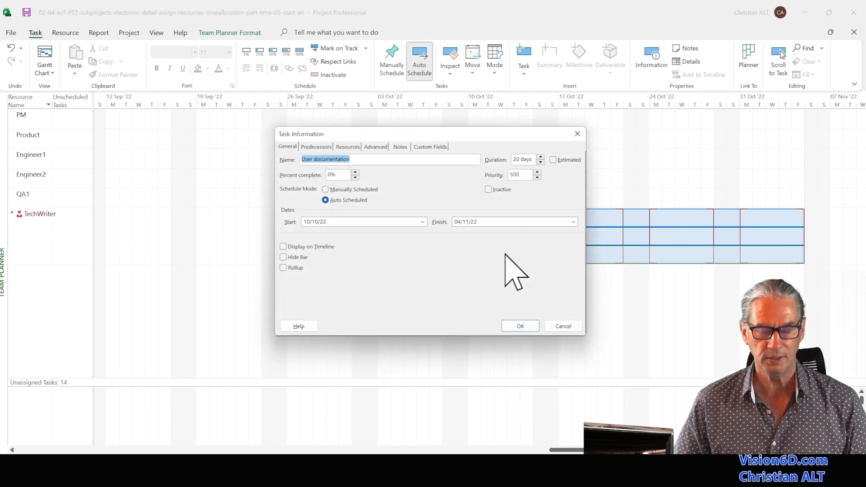
pyautogui.moveTo(389, 165)
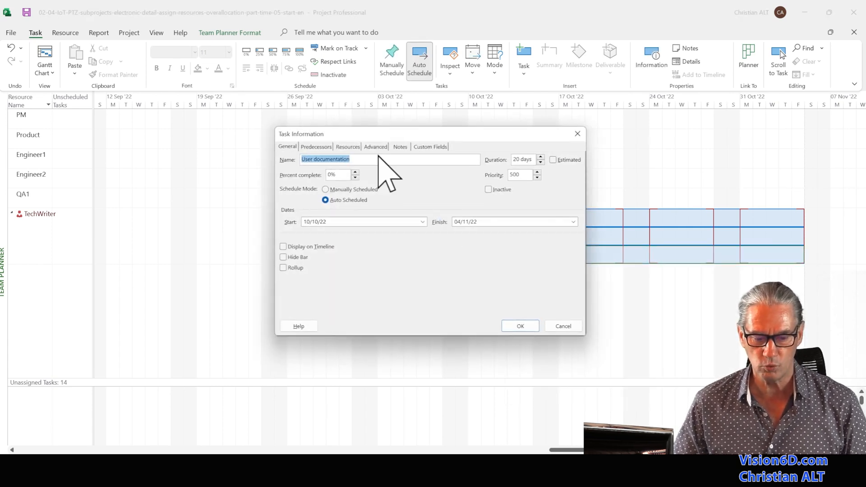
pyautogui.click(374, 146)
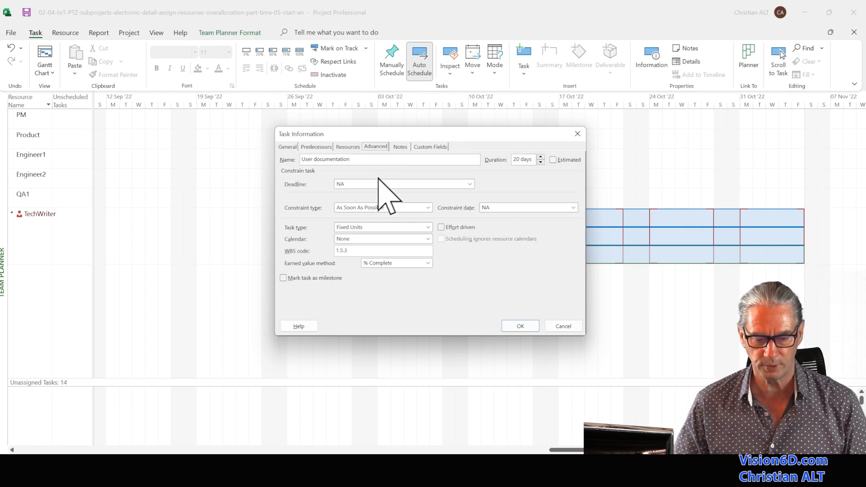
pyautogui.click(427, 227)
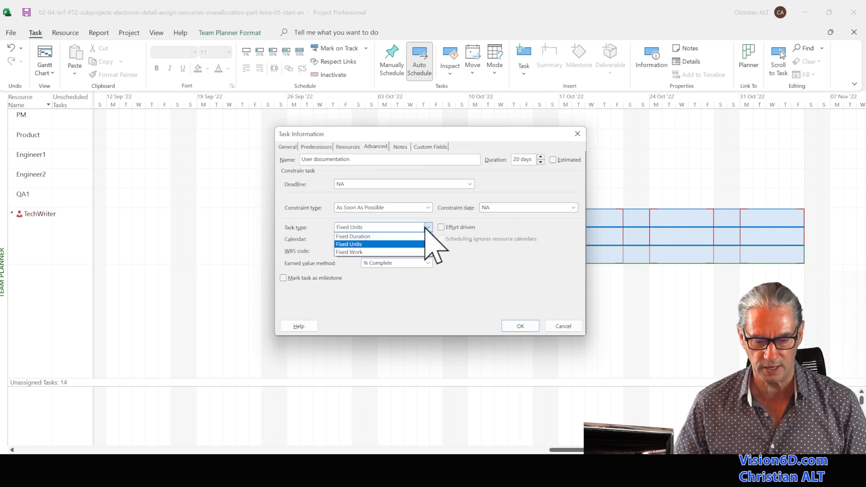
pyautogui.click(352, 235)
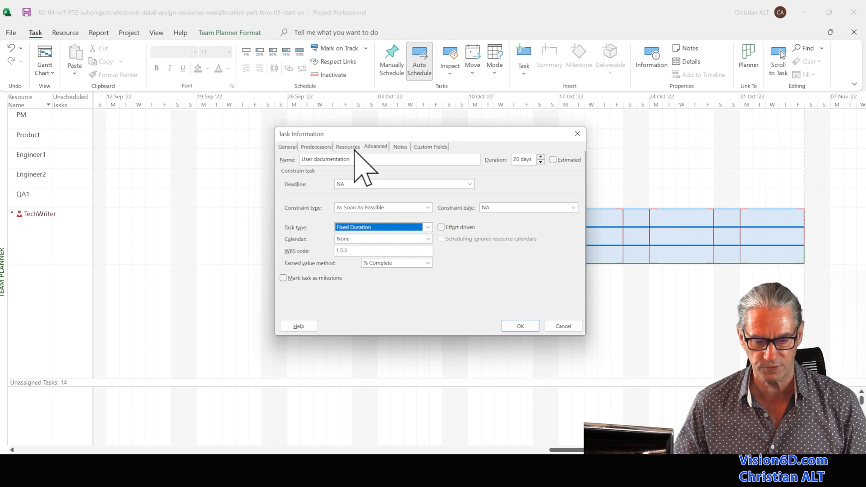
# Step: Set TechWriter's units on User documentation to 60% and apply the changes
pyautogui.click(347, 146)
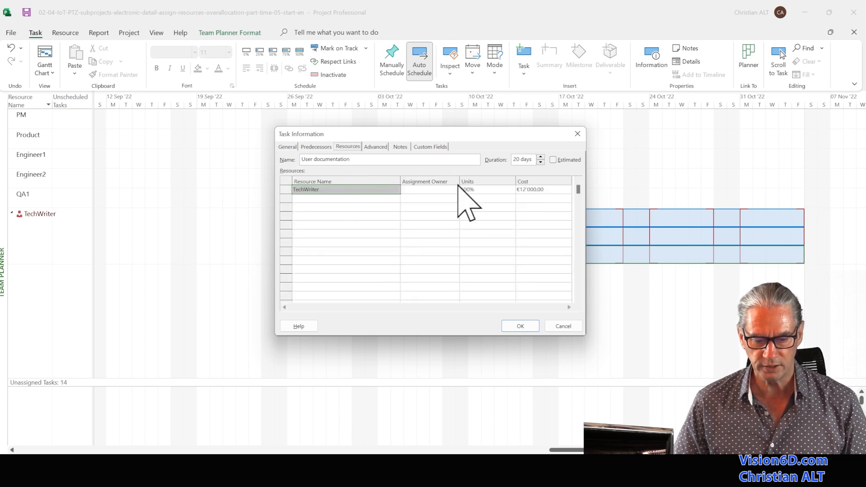
pyautogui.click(486, 189)
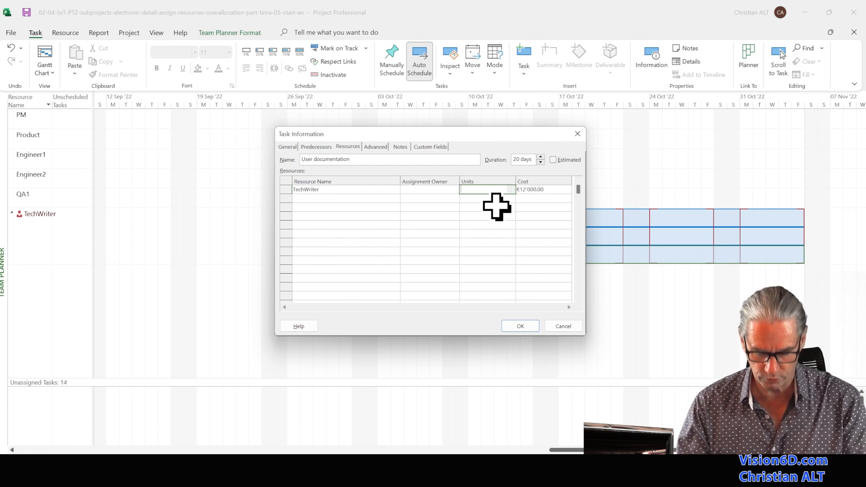
pyautogui.write('60')
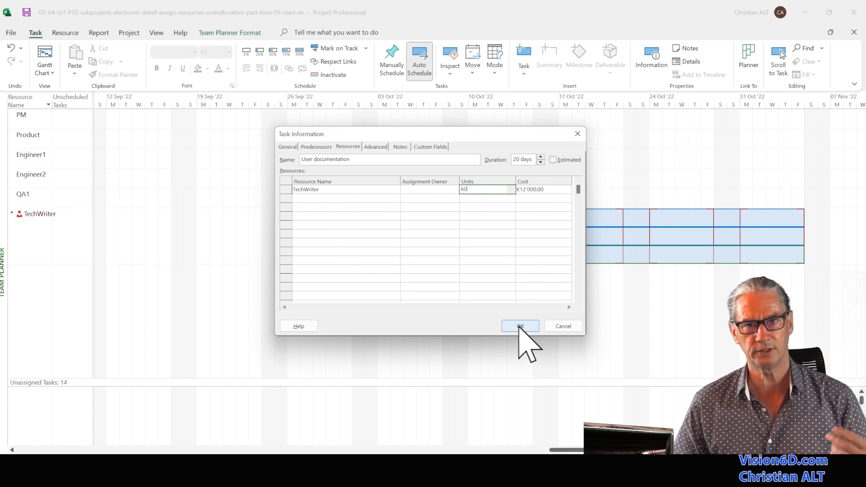
pyautogui.click(519, 325)
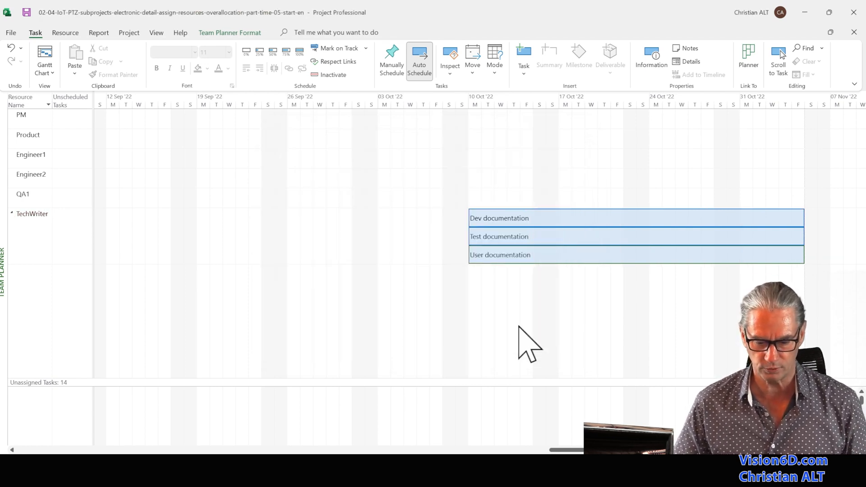
pyautogui.moveTo(593, 281)
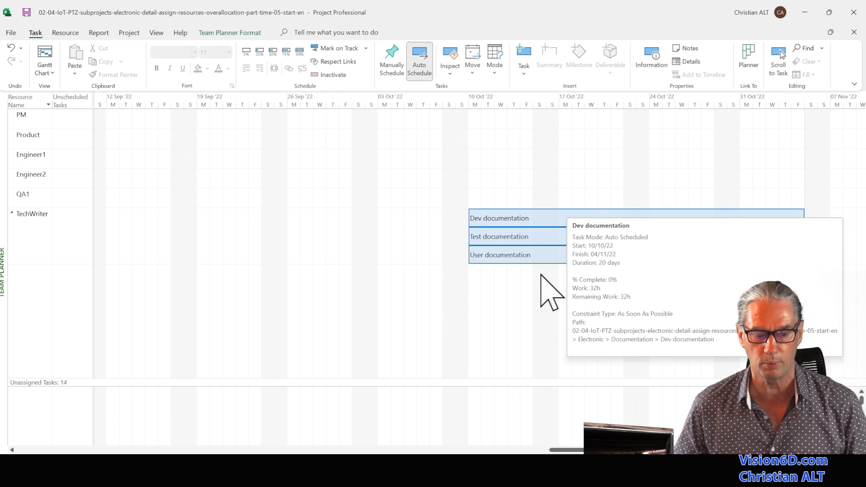
pyautogui.moveTo(69, 254)
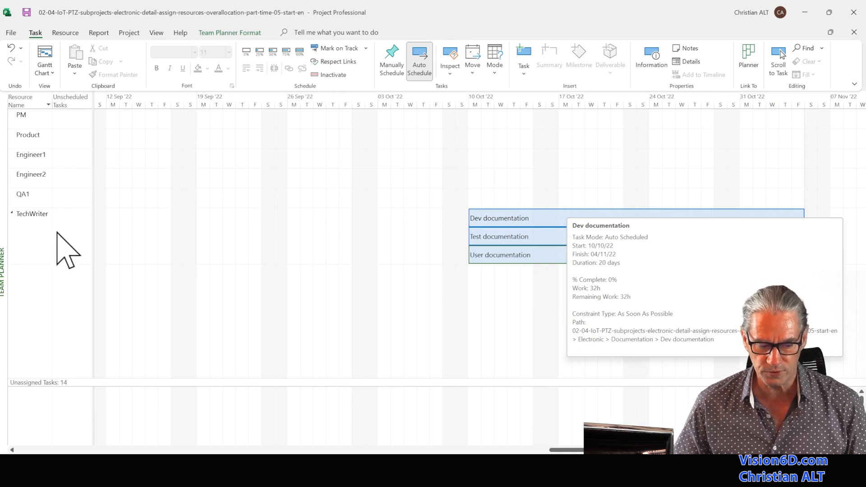
pyautogui.moveTo(41, 231)
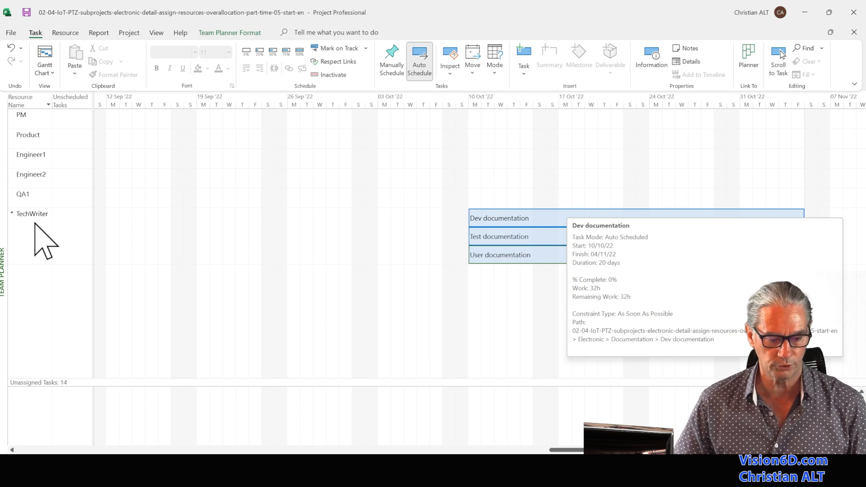
pyautogui.moveTo(11, 279)
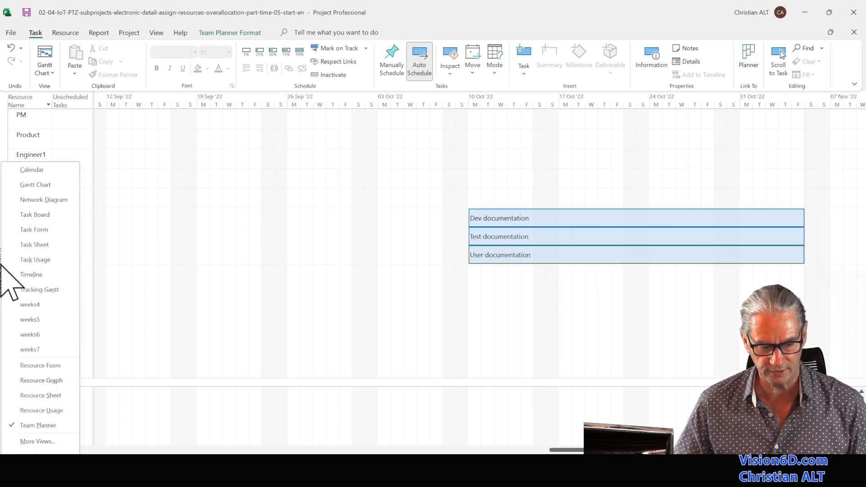
pyautogui.moveTo(35, 215)
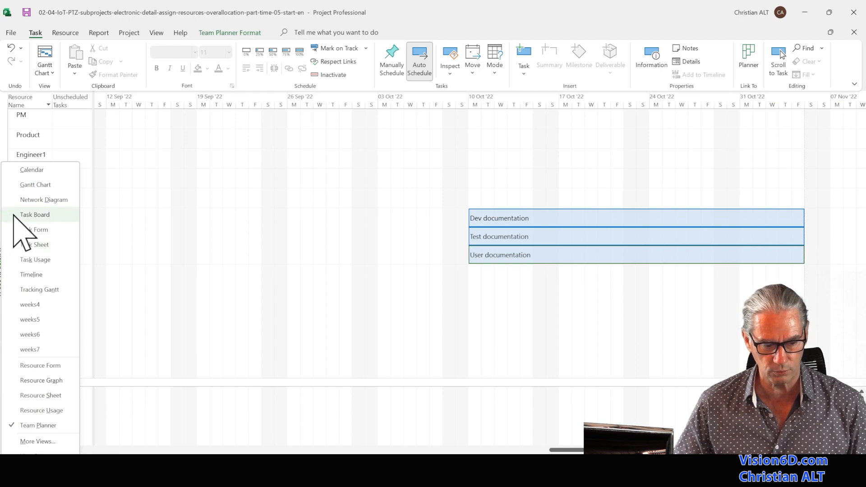
# Step: Return to the Gantt Chart to review TechWriter at 20%, 20% and 60%, totalling 160 hours
pyautogui.click(35, 185)
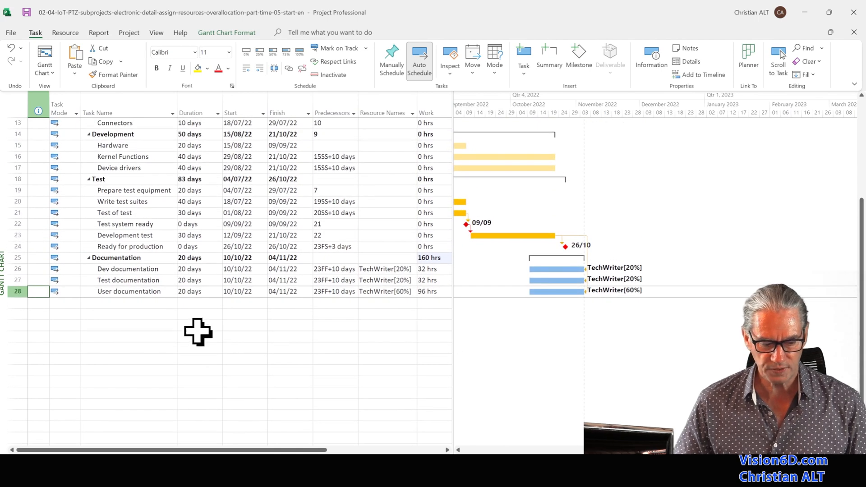
pyautogui.moveTo(59, 339)
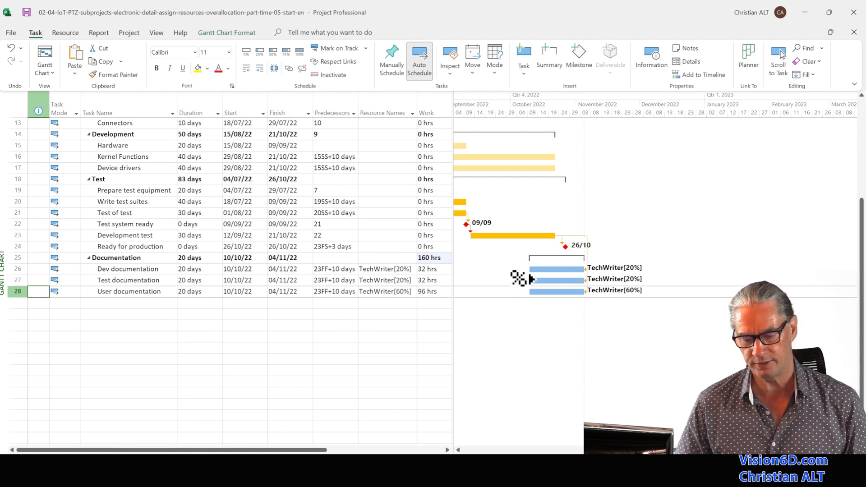
pyautogui.moveTo(591, 282)
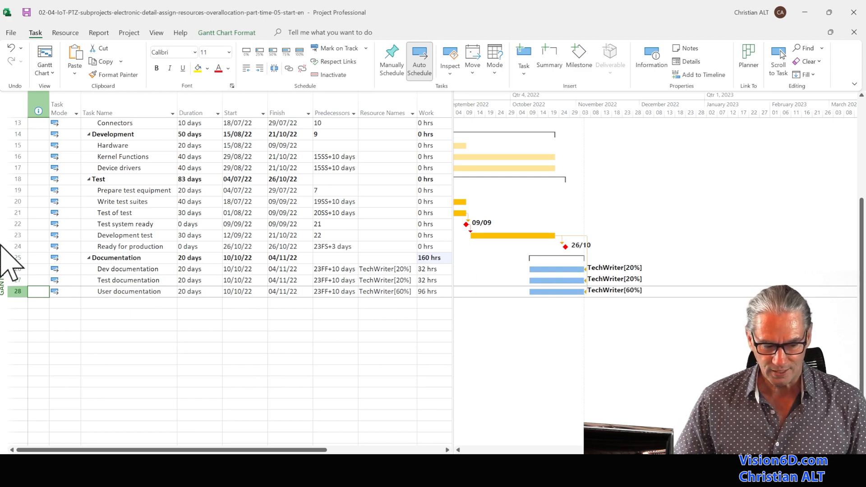
# Step: Switch from the view list back to the Team Planner view
pyautogui.click(43, 58)
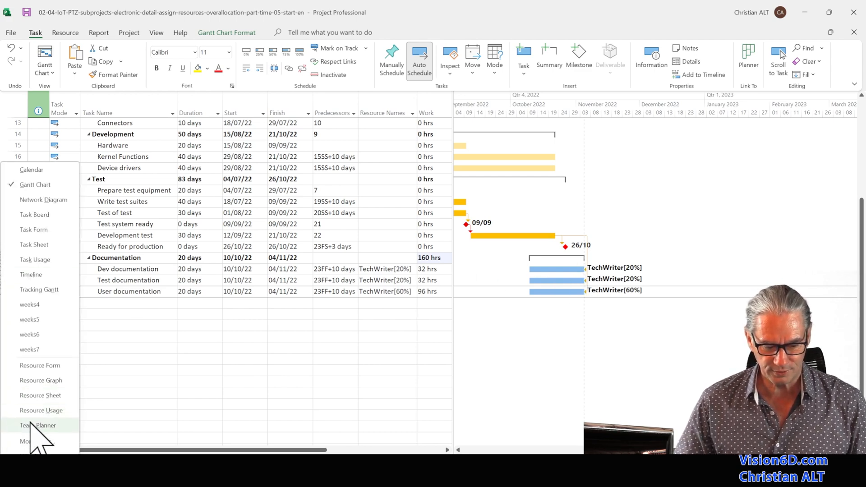
pyautogui.click(37, 425)
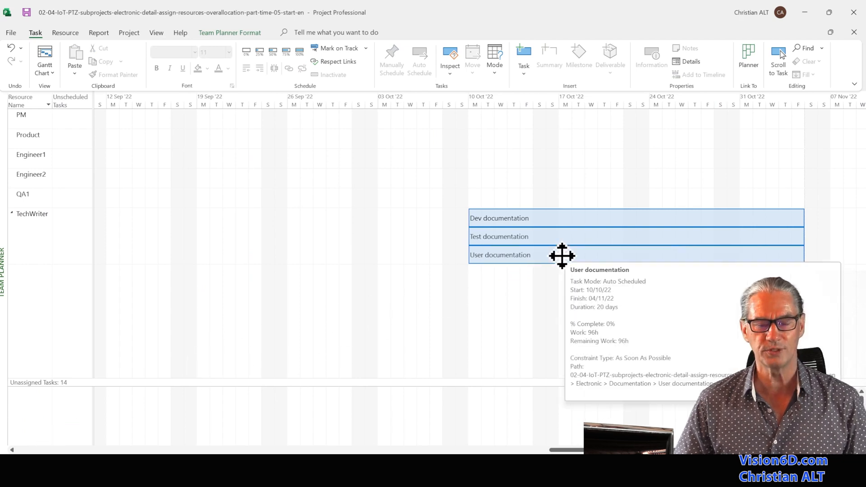
pyautogui.moveTo(460, 323)
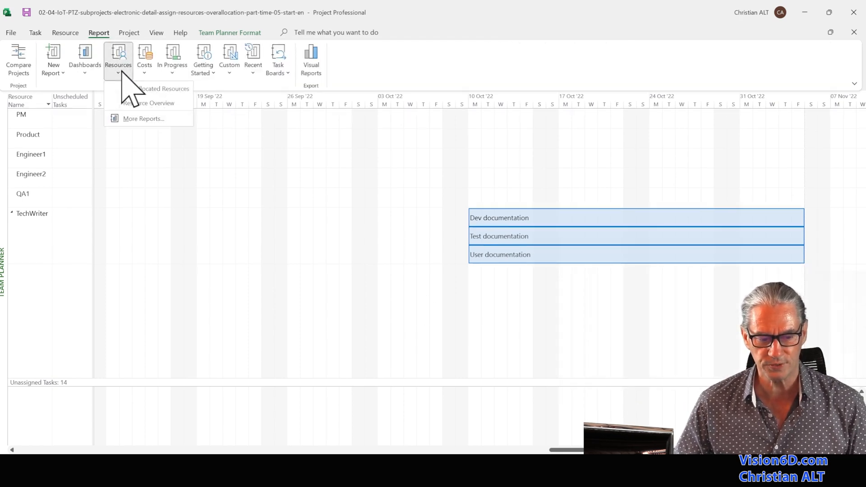
pyautogui.moveTo(155, 89)
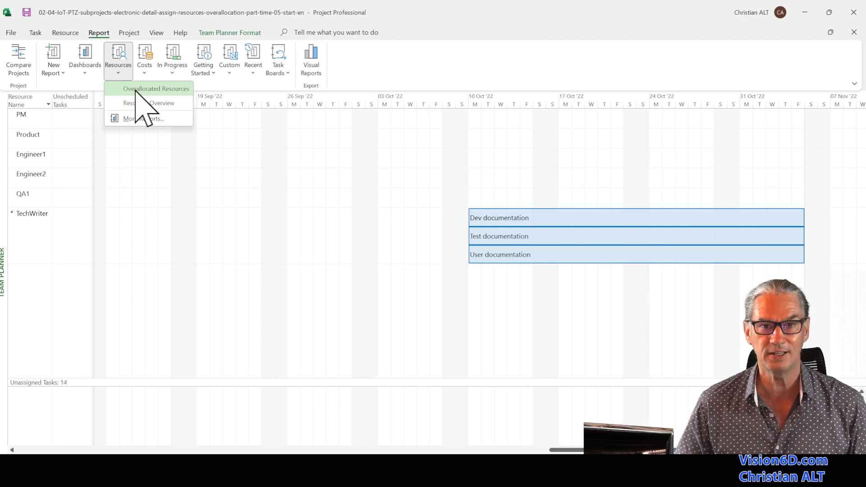
# Step: Open the Overallocated Resources report, now showing 0 hours overallocated
pyautogui.click(156, 89)
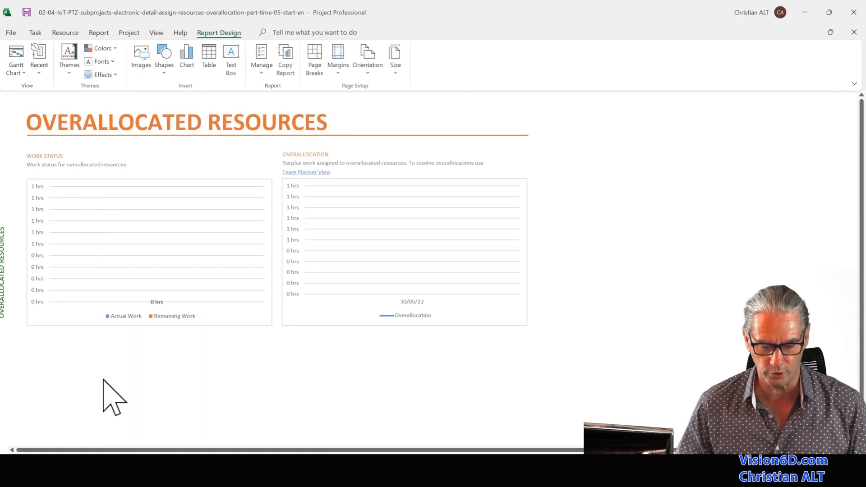
pyautogui.moveTo(502, 370)
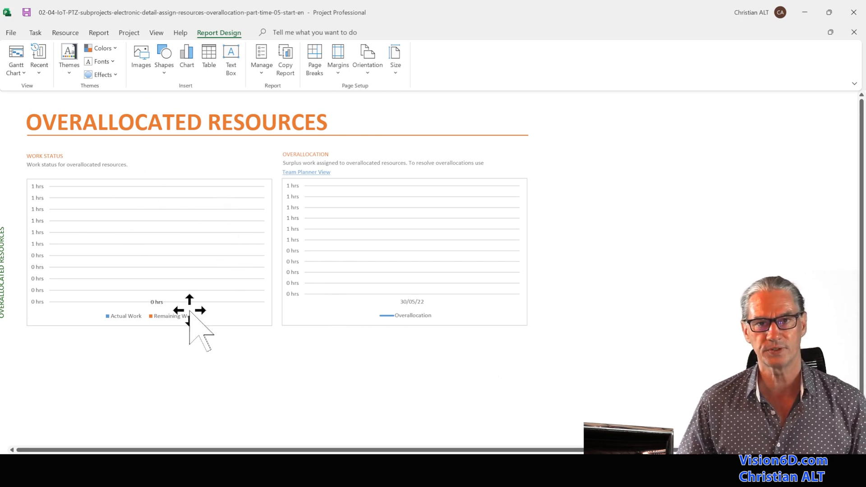
pyautogui.moveTo(198, 334)
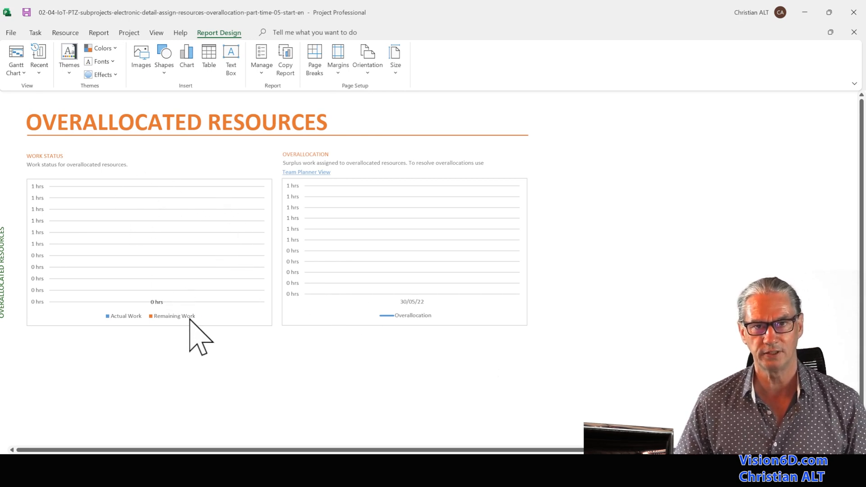